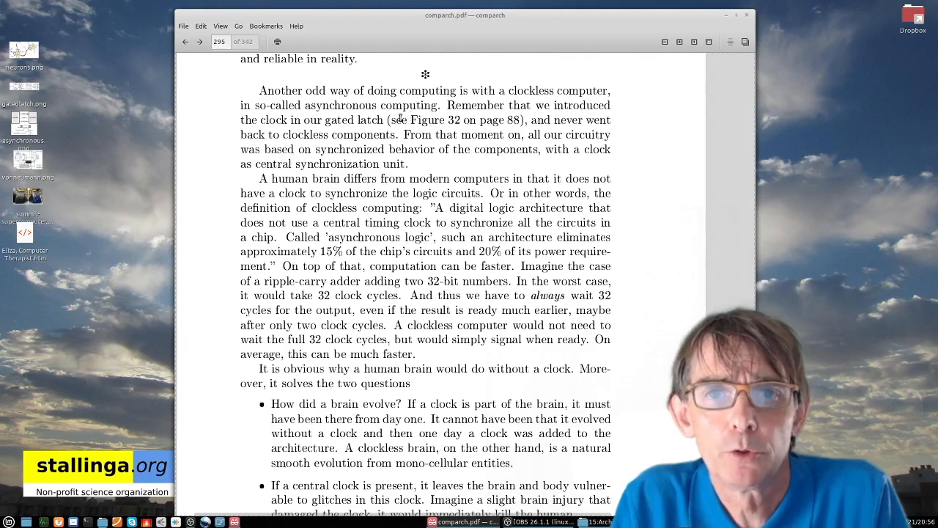
{"action": "mouse_move", "coordinate": [94, 109]}
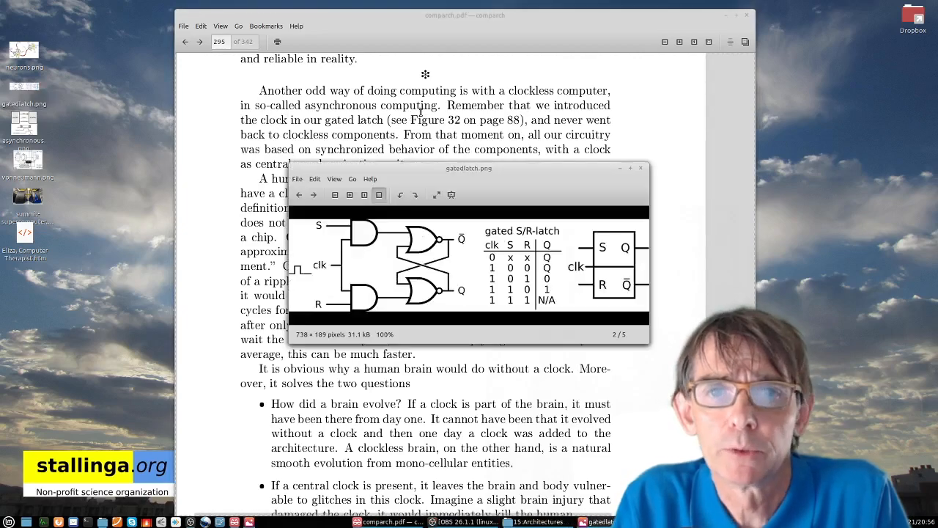
- Place the gated S/R-latch diagram window at the upper left over the PDF page
{"action": "left_click_drag", "start_coordinate": [469, 167], "coordinate": [346, 88]}
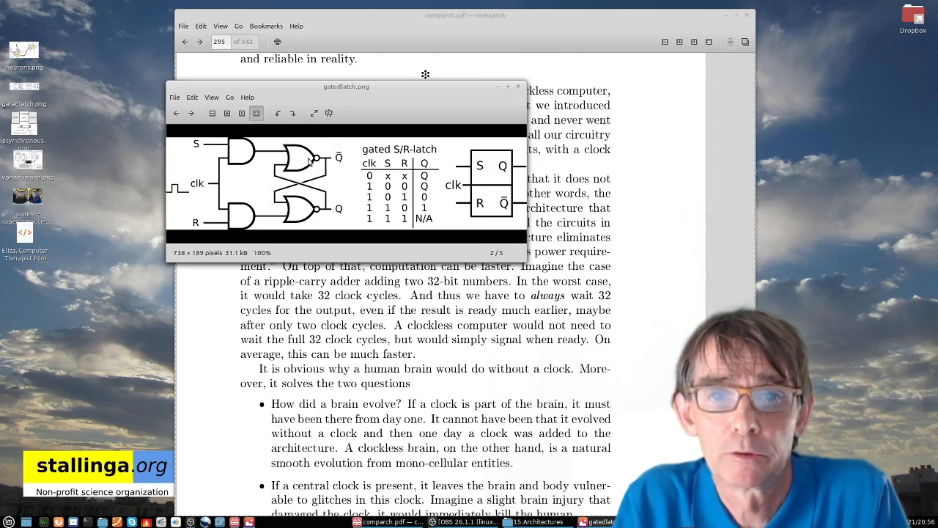
{"action": "mouse_move", "coordinate": [293, 168]}
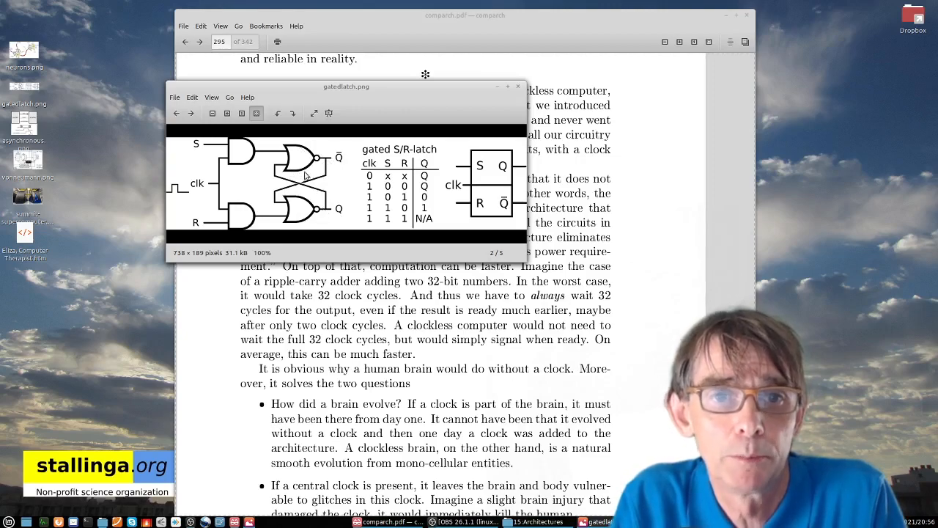
{"action": "mouse_move", "coordinate": [241, 199]}
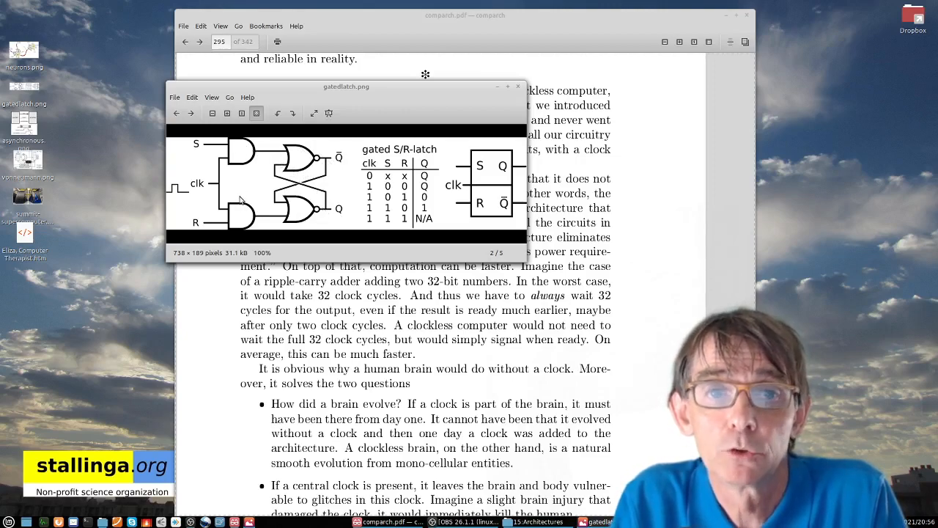
{"action": "mouse_move", "coordinate": [255, 214]}
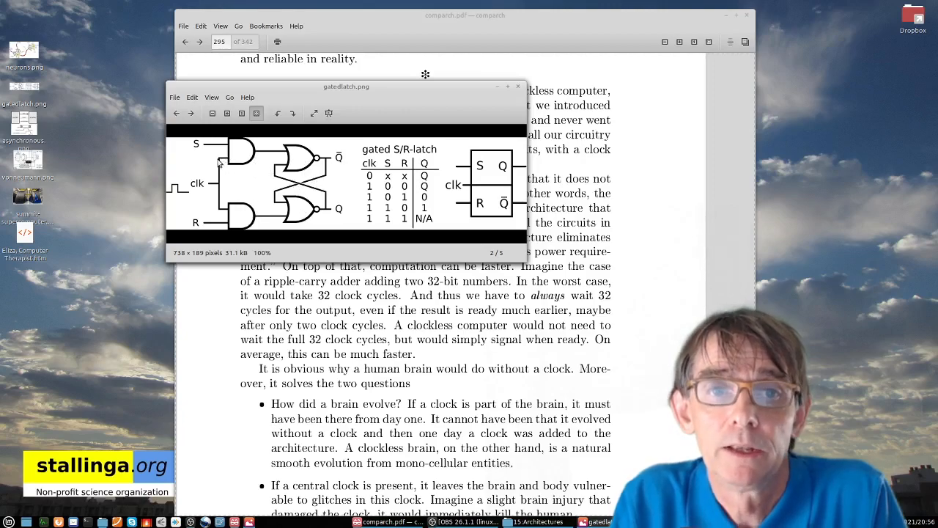
{"action": "mouse_move", "coordinate": [232, 155]}
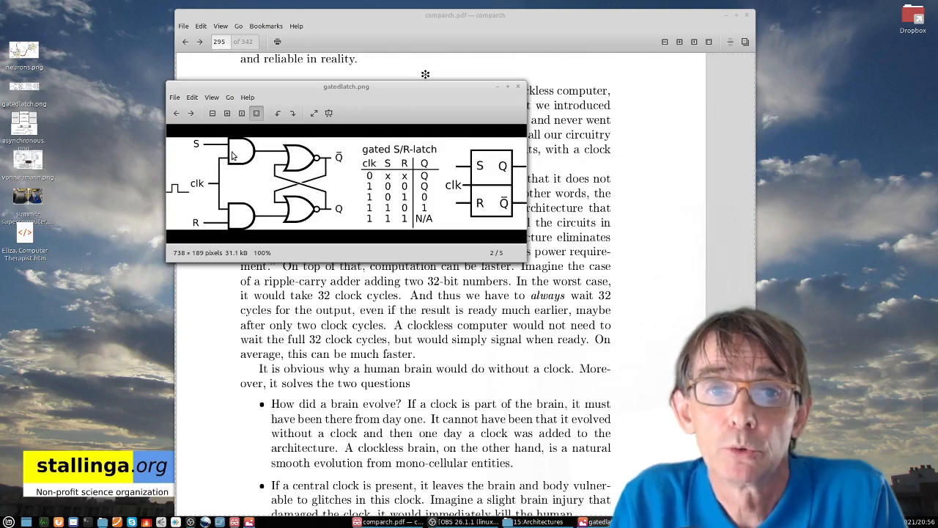
{"action": "mouse_move", "coordinate": [208, 188]}
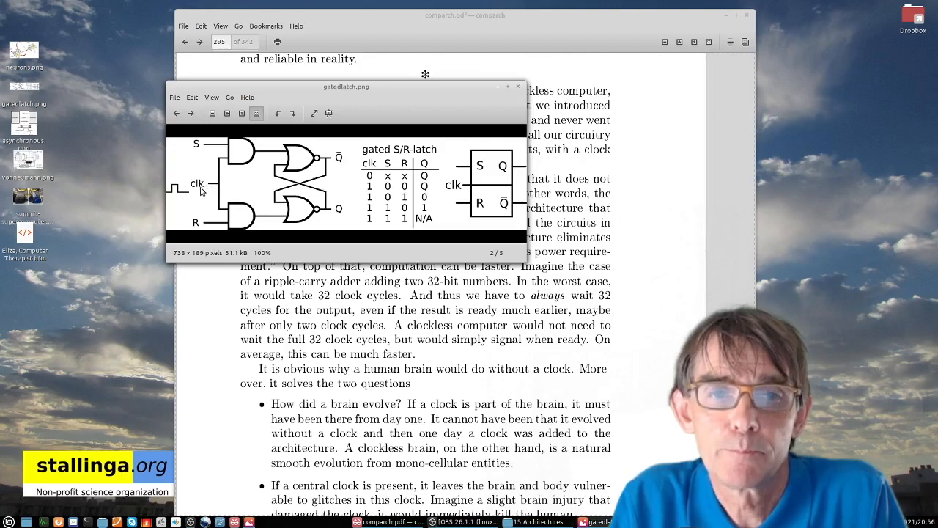
{"action": "mouse_move", "coordinate": [204, 189]}
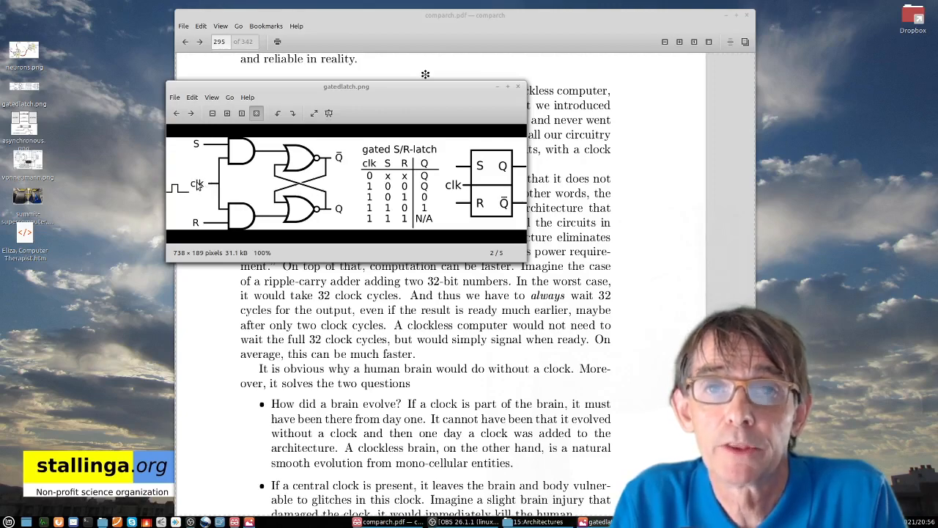
{"action": "mouse_move", "coordinate": [217, 184]}
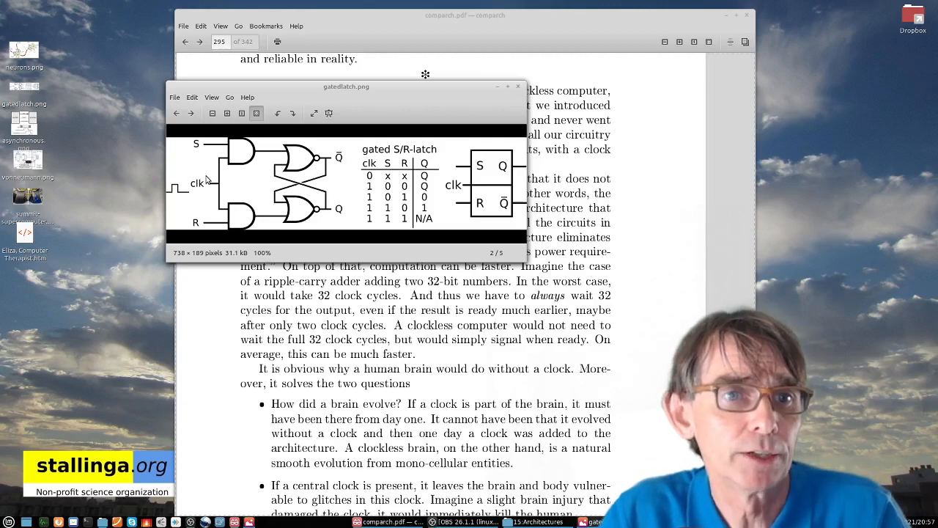
{"action": "mouse_move", "coordinate": [323, 144]}
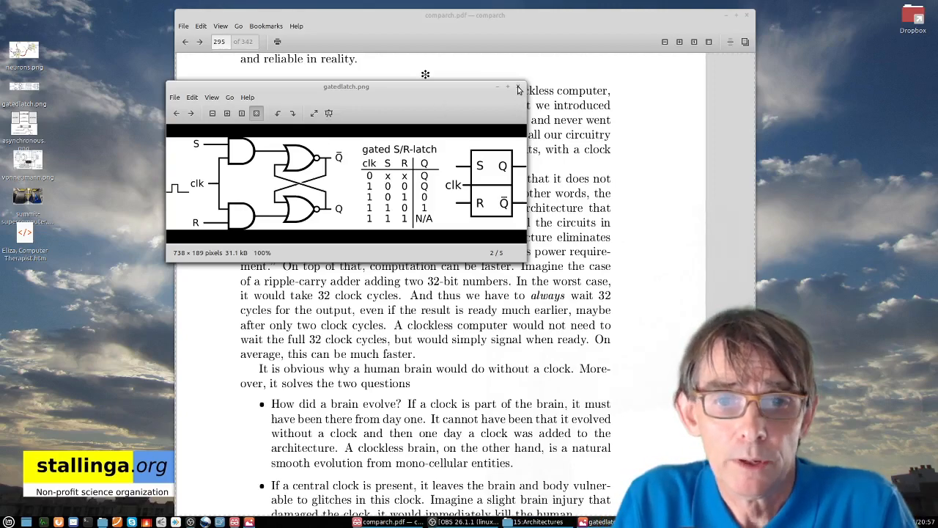
- Close the gated latch diagram and scroll the book toward the bottom of page 287
{"action": "left_click", "coordinate": [507, 87]}
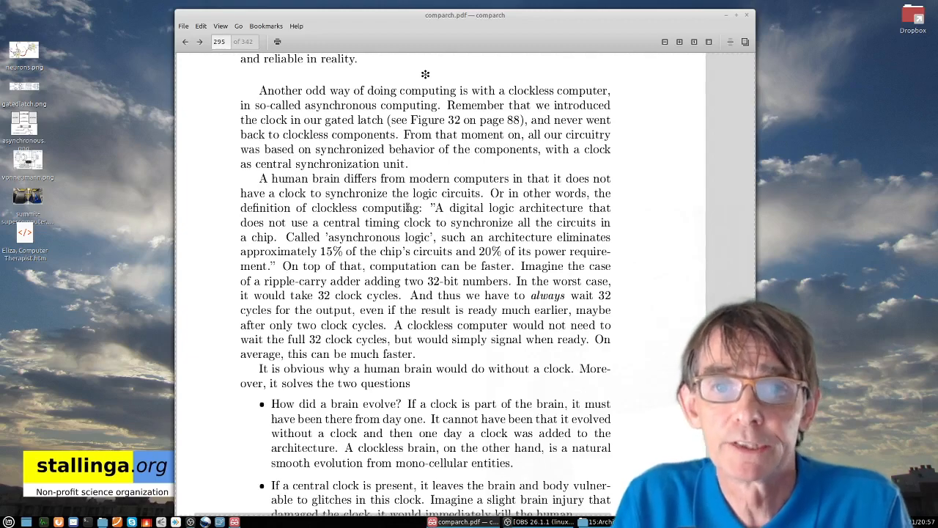
{"action": "scroll", "scroll_direction": "down", "scroll_amount": 3}
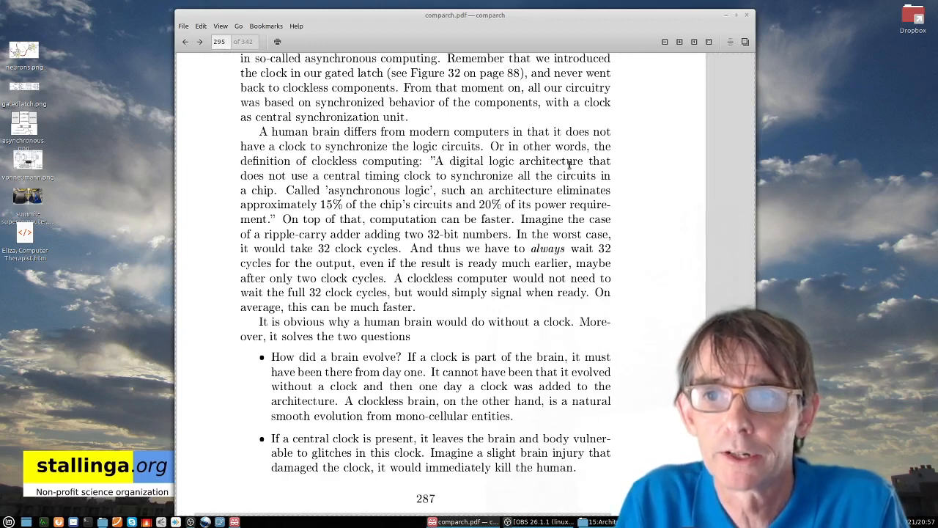
{"action": "mouse_move", "coordinate": [585, 166]}
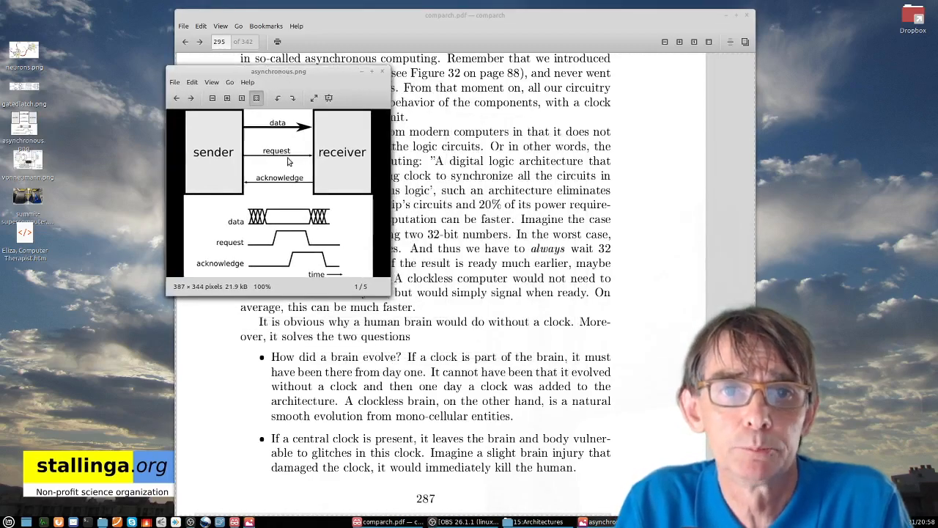
{"action": "mouse_move", "coordinate": [189, 173]}
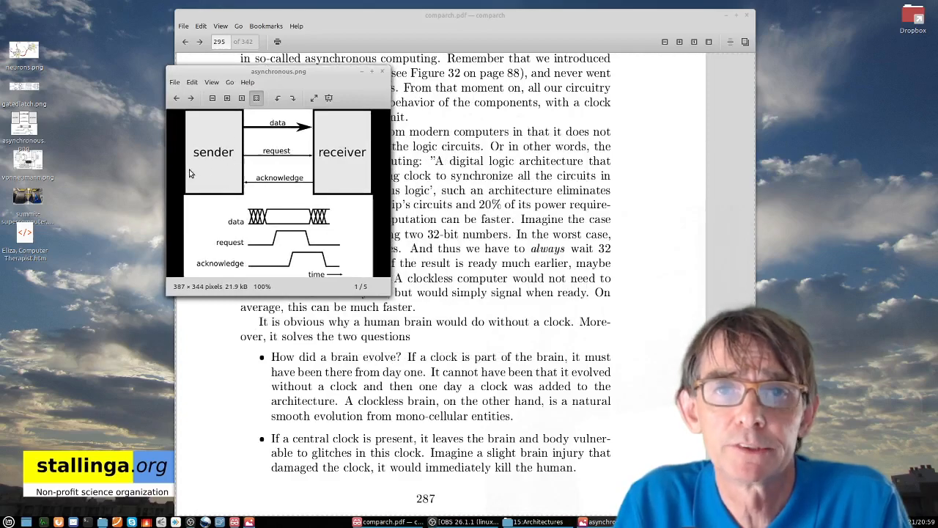
{"action": "mouse_move", "coordinate": [208, 177]}
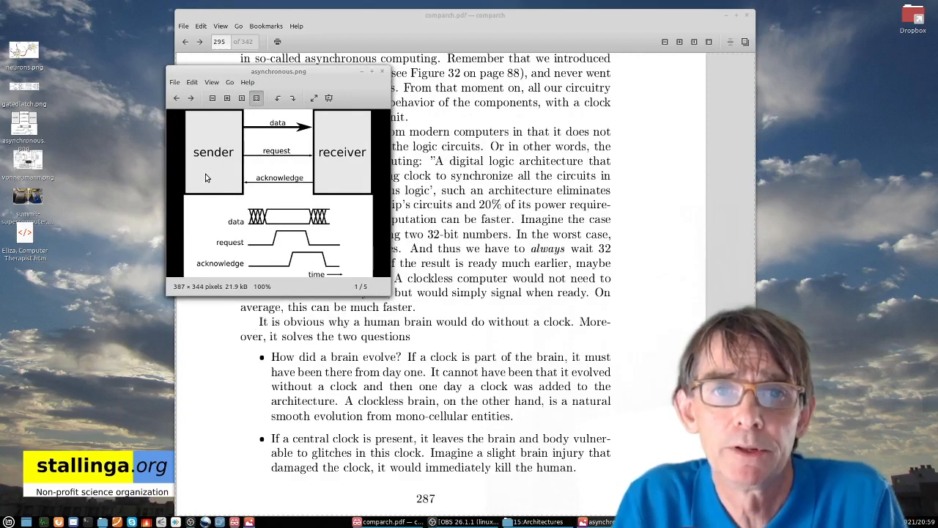
{"action": "mouse_move", "coordinate": [351, 150]}
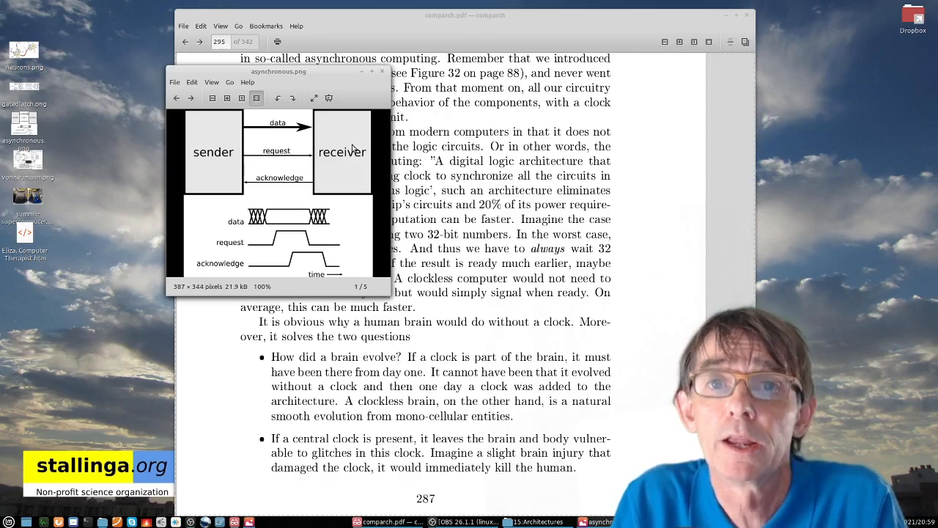
{"action": "mouse_move", "coordinate": [349, 167]}
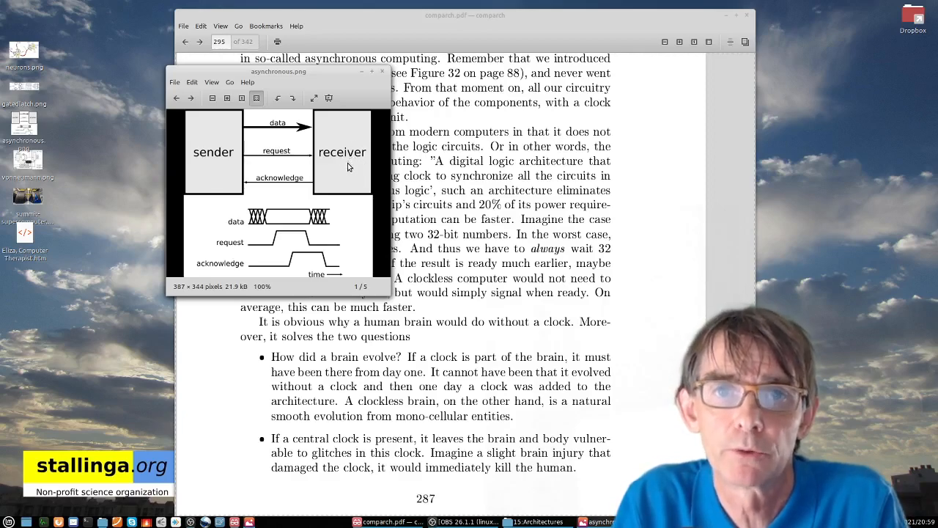
{"action": "mouse_move", "coordinate": [220, 155]}
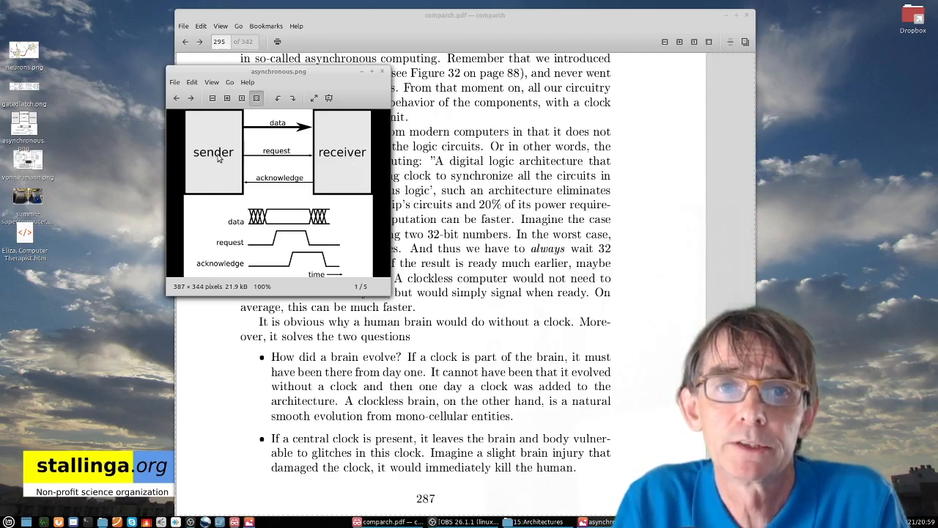
{"action": "mouse_move", "coordinate": [233, 150]}
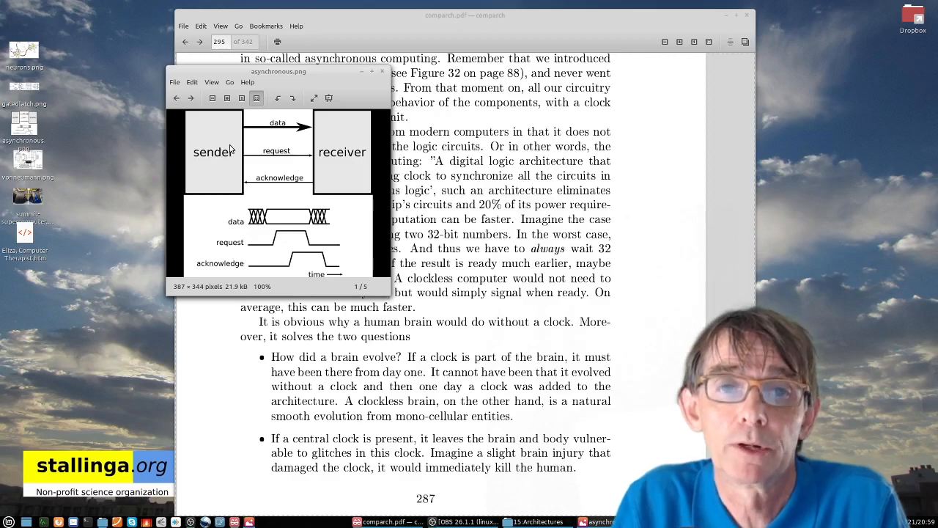
{"action": "mouse_move", "coordinate": [351, 160]}
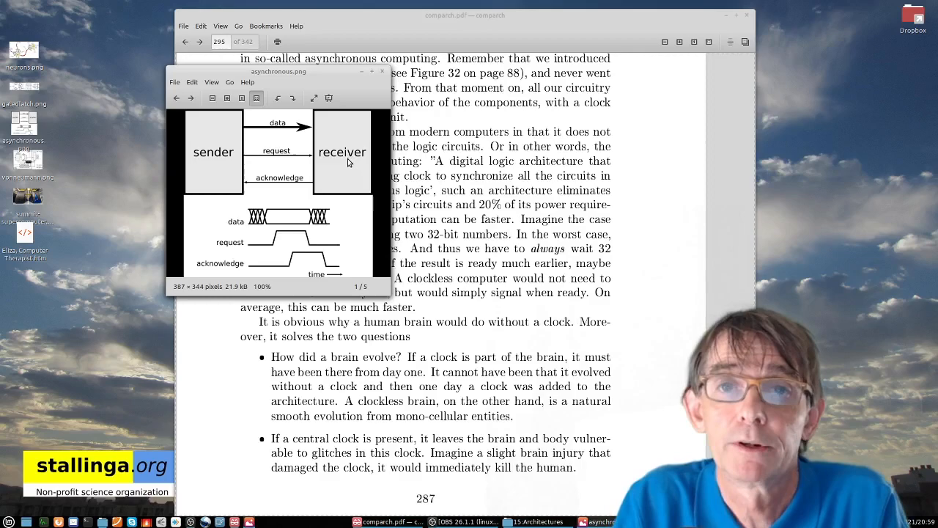
{"action": "mouse_move", "coordinate": [328, 158]}
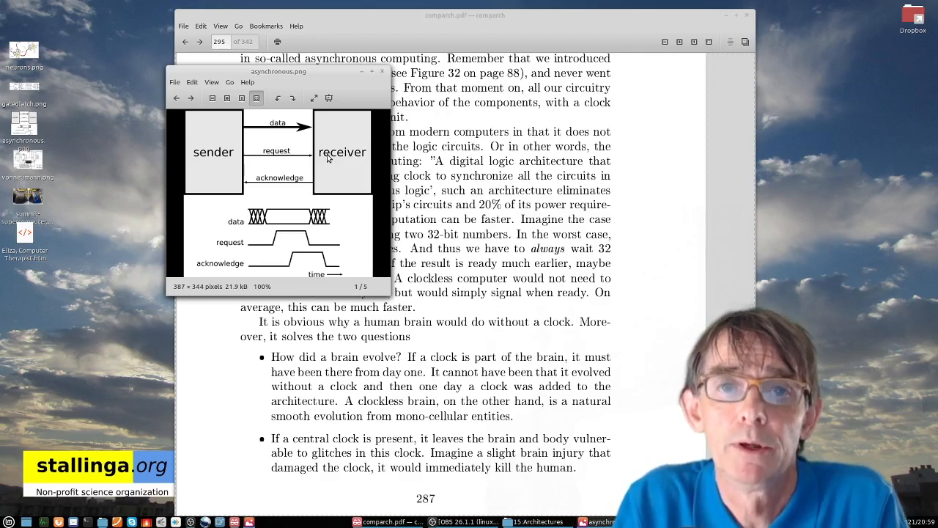
{"action": "mouse_move", "coordinate": [238, 178]}
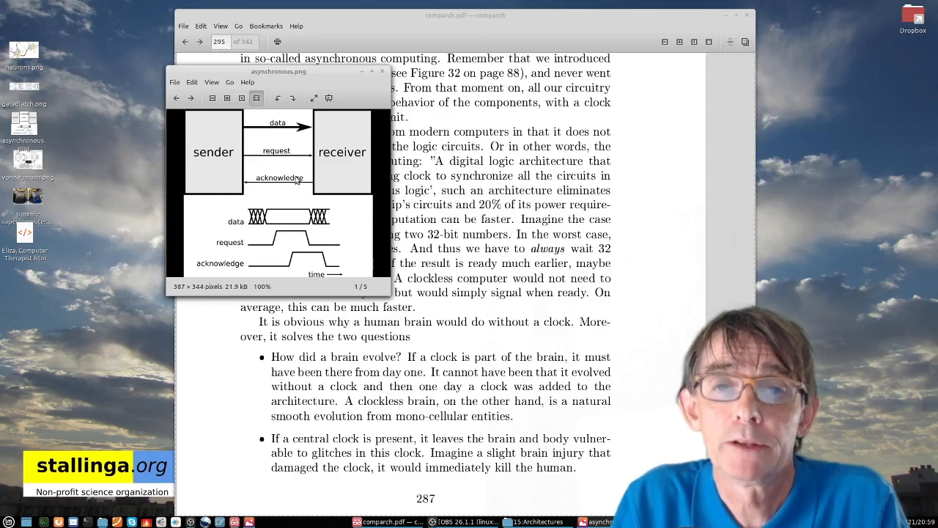
{"action": "mouse_move", "coordinate": [214, 164]}
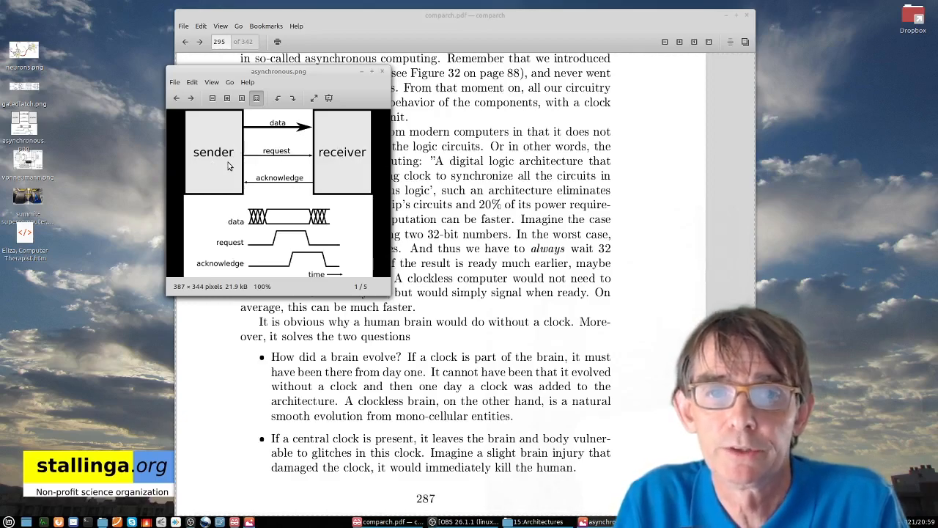
{"action": "mouse_move", "coordinate": [287, 188]}
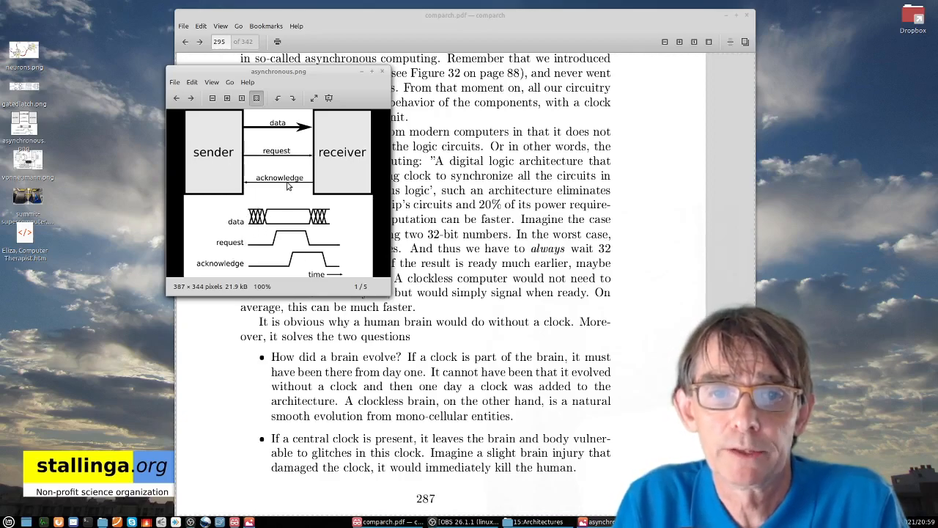
{"action": "mouse_move", "coordinate": [266, 233]}
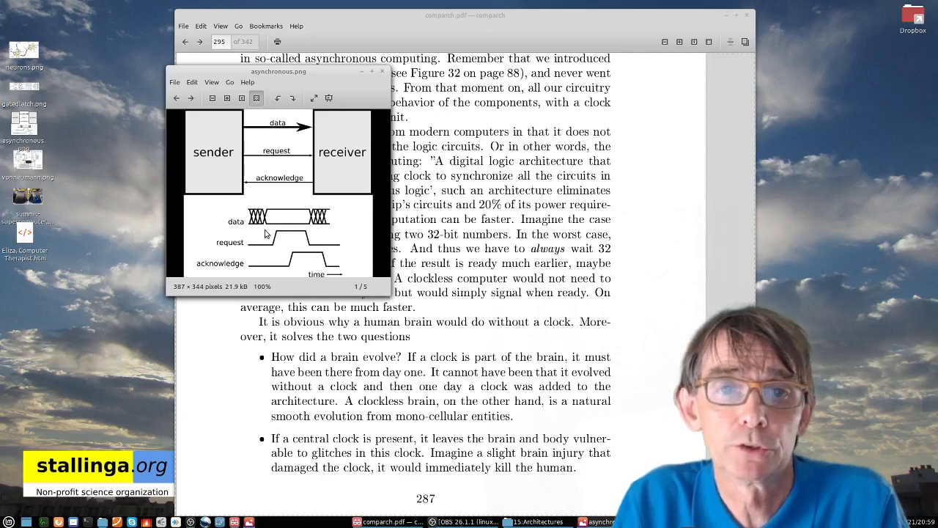
{"action": "mouse_move", "coordinate": [305, 214]}
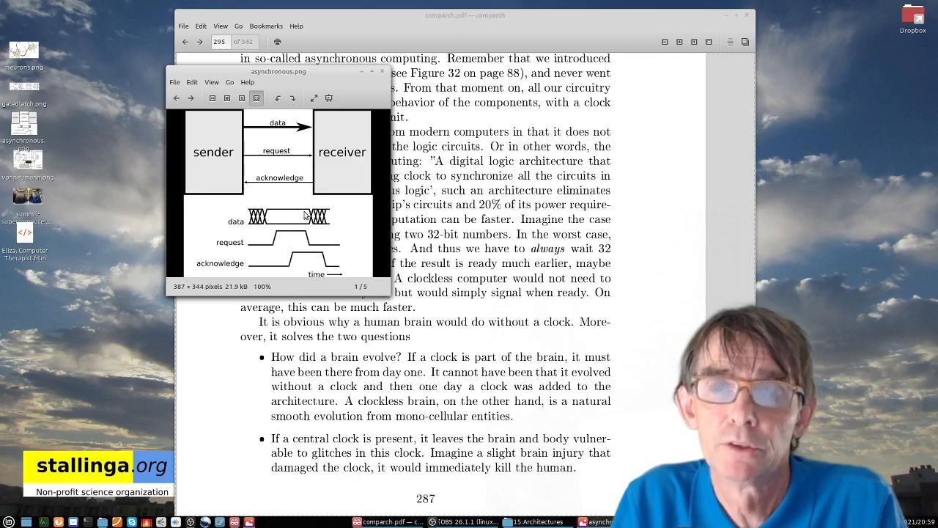
{"action": "mouse_move", "coordinate": [328, 205]}
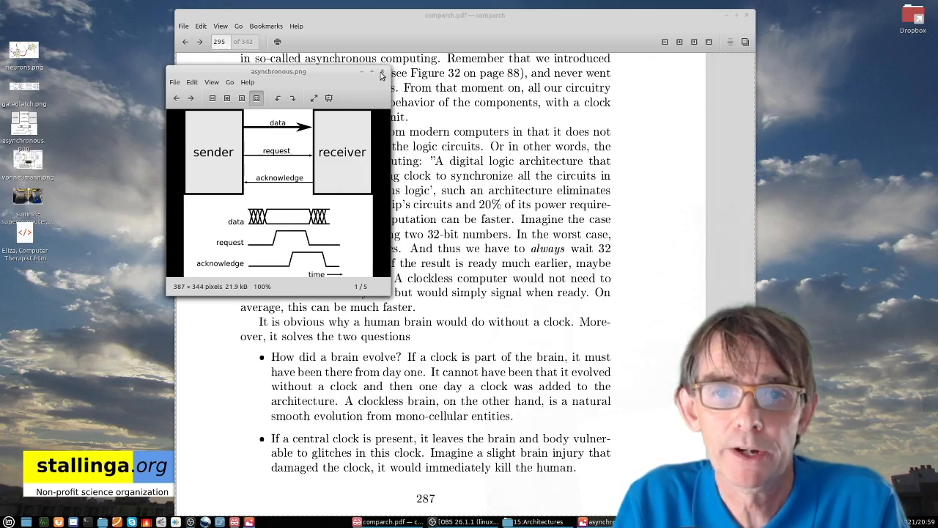
- Close the asynchronous sender–receiver handshake diagram window
{"action": "left_click", "coordinate": [381, 72]}
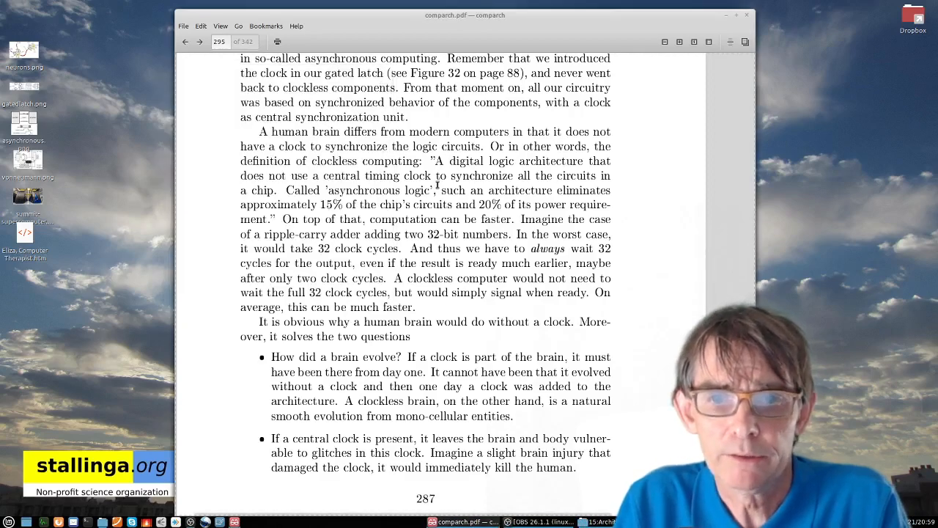
- Scroll down through the rest of page 287 until the neuron figure on page 288 appears
{"action": "scroll", "scroll_direction": "down", "scroll_amount": 3}
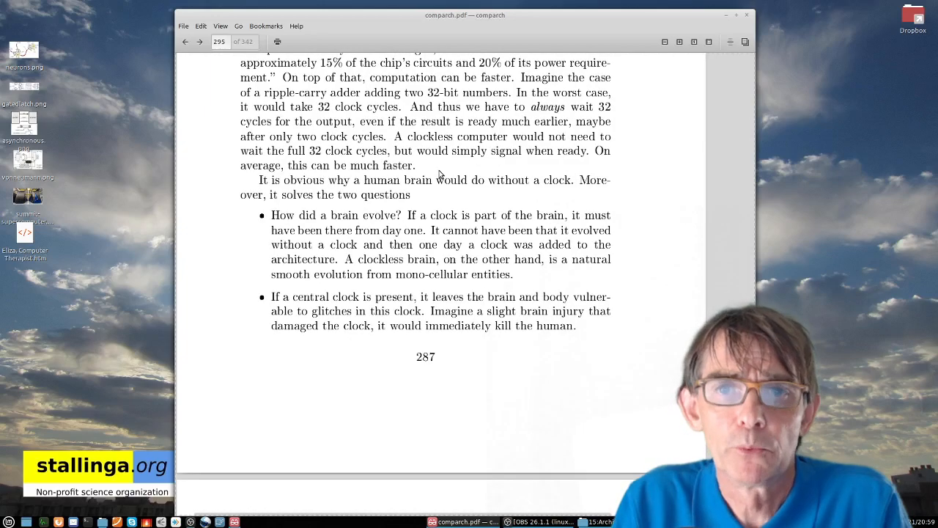
{"action": "scroll", "scroll_direction": "down", "scroll_amount": 3}
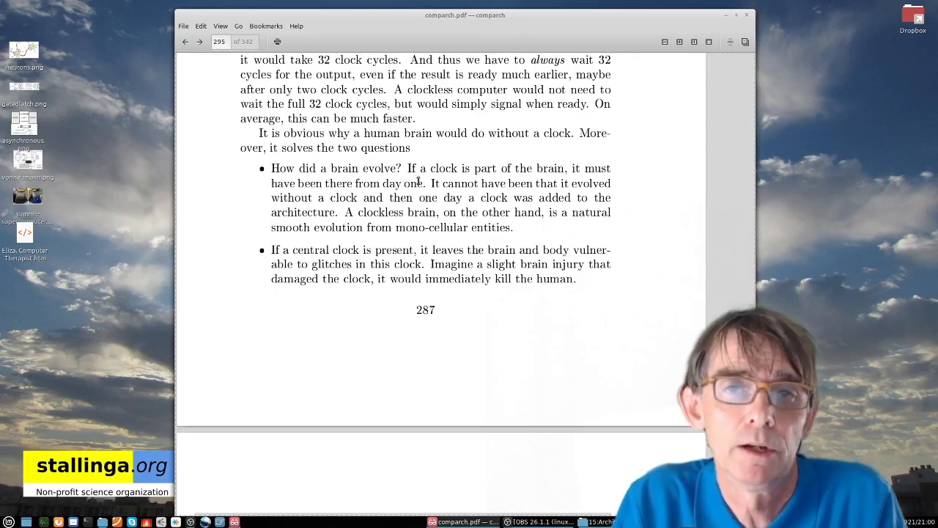
{"action": "scroll", "scroll_direction": "down", "scroll_amount": 3}
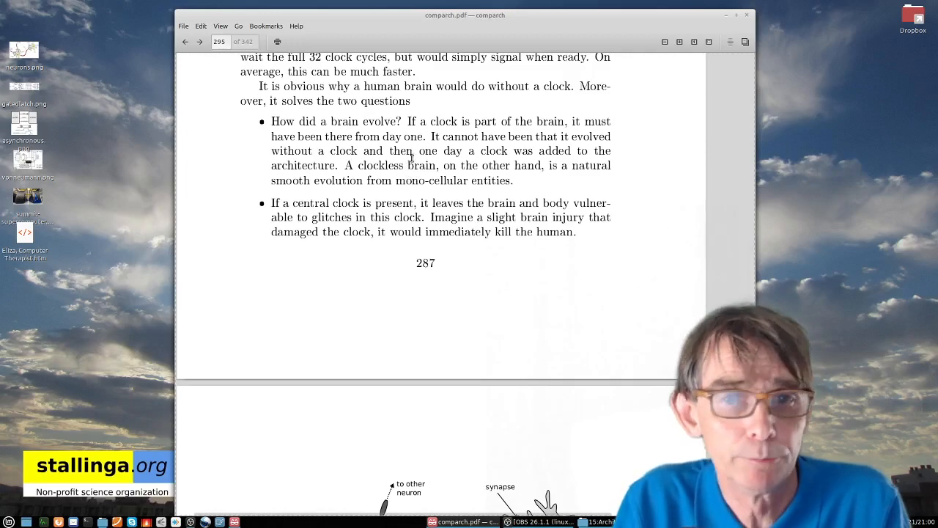
{"action": "scroll", "scroll_direction": "down", "scroll_amount": 3}
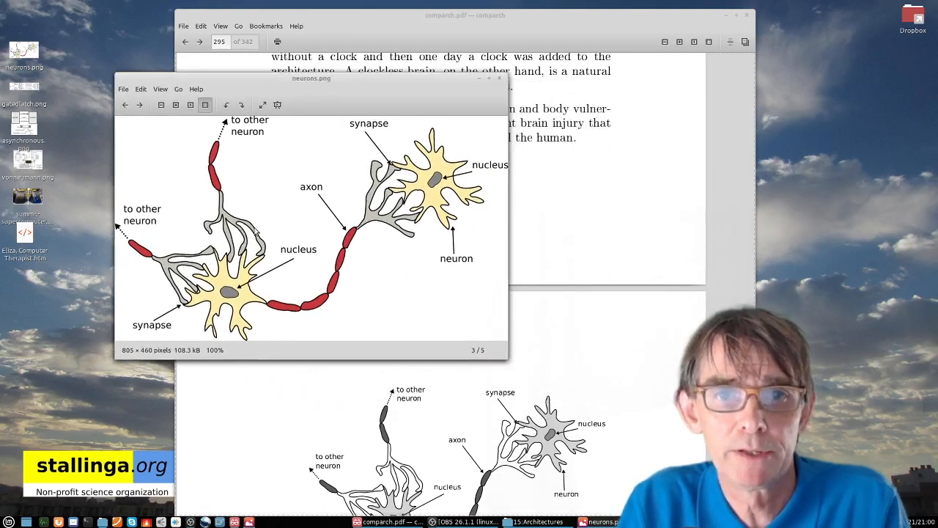
{"action": "mouse_move", "coordinate": [331, 91]}
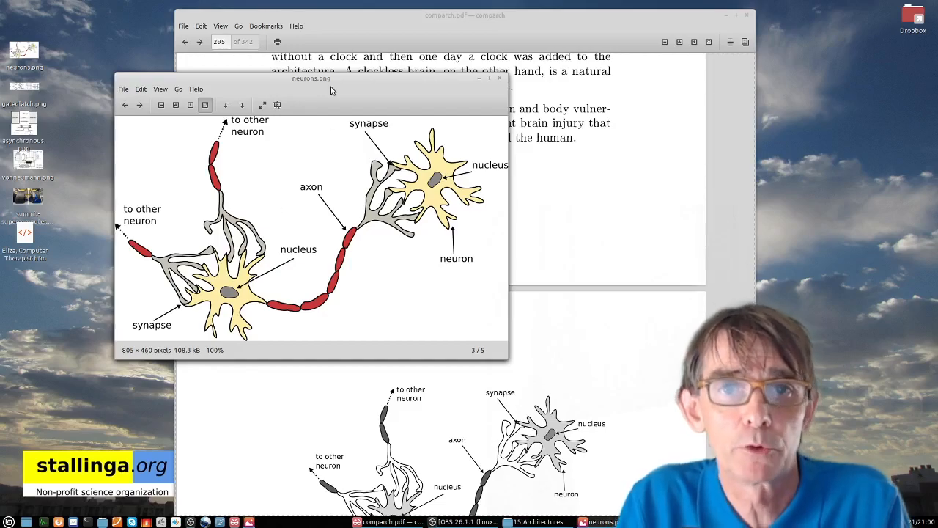
- Shift the neuron diagram window further left beside the book's neuron figure
{"action": "left_click_drag", "start_coordinate": [311, 79], "coordinate": [292, 50]}
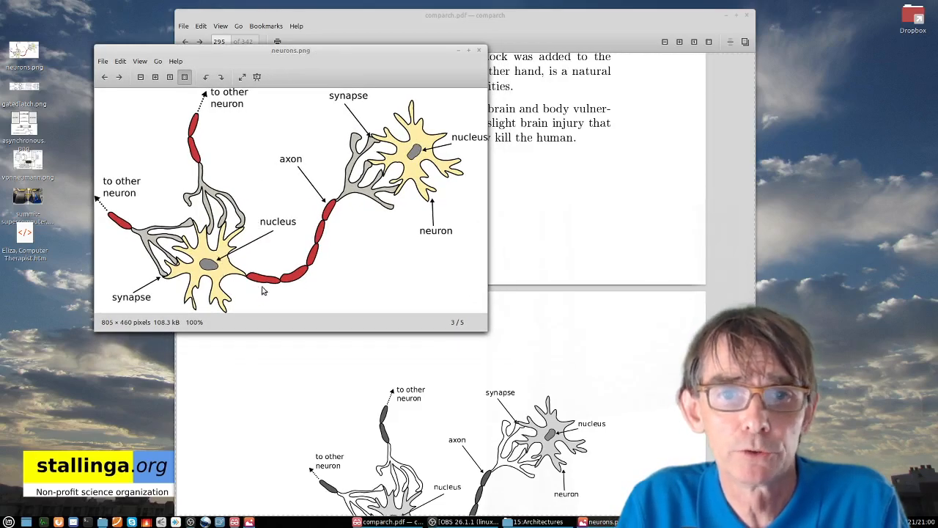
{"action": "mouse_move", "coordinate": [325, 248]}
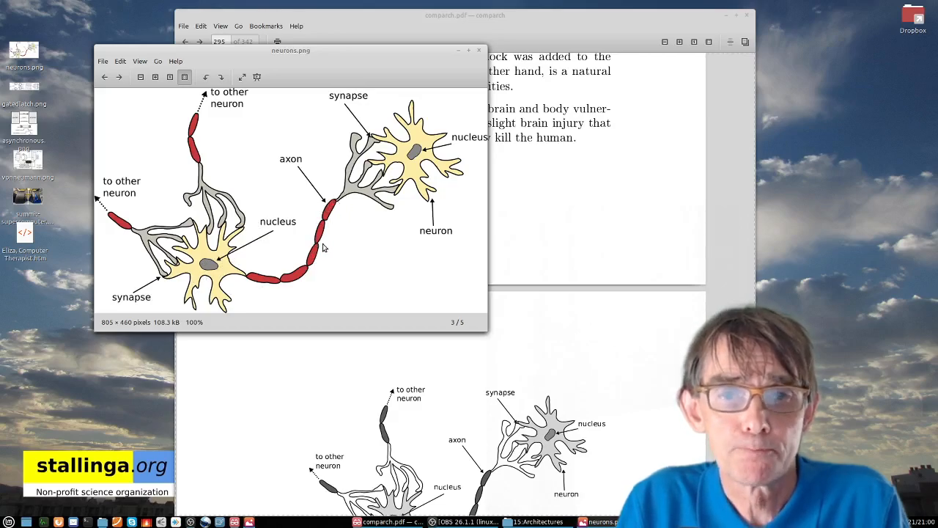
{"action": "mouse_move", "coordinate": [290, 281]}
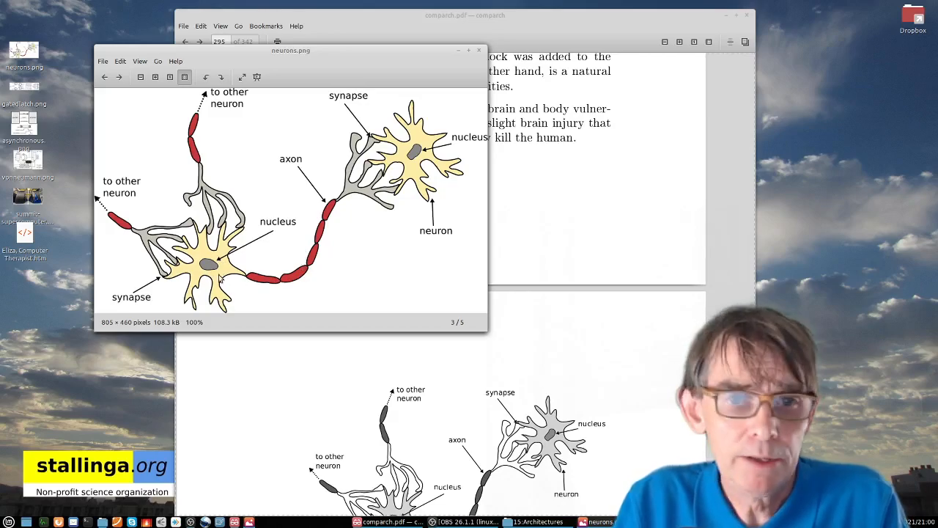
{"action": "mouse_move", "coordinate": [296, 263]}
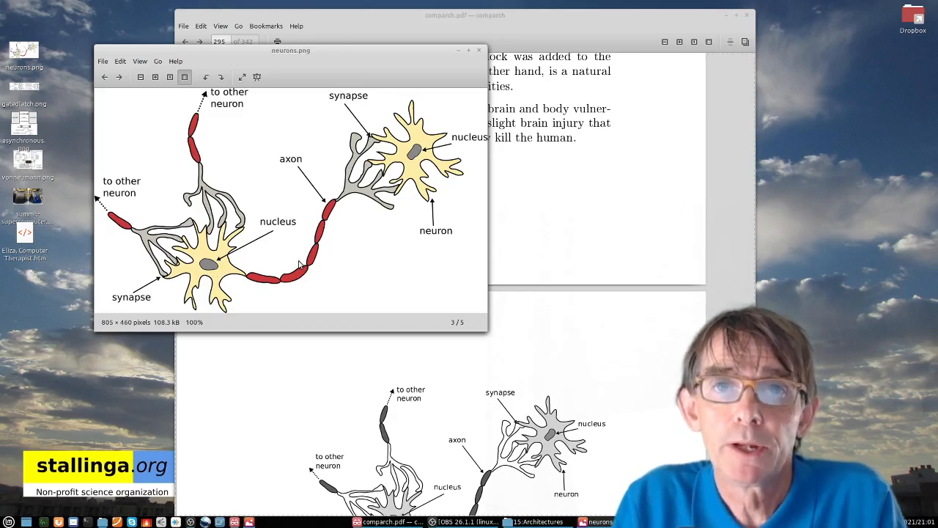
{"action": "mouse_move", "coordinate": [223, 257]}
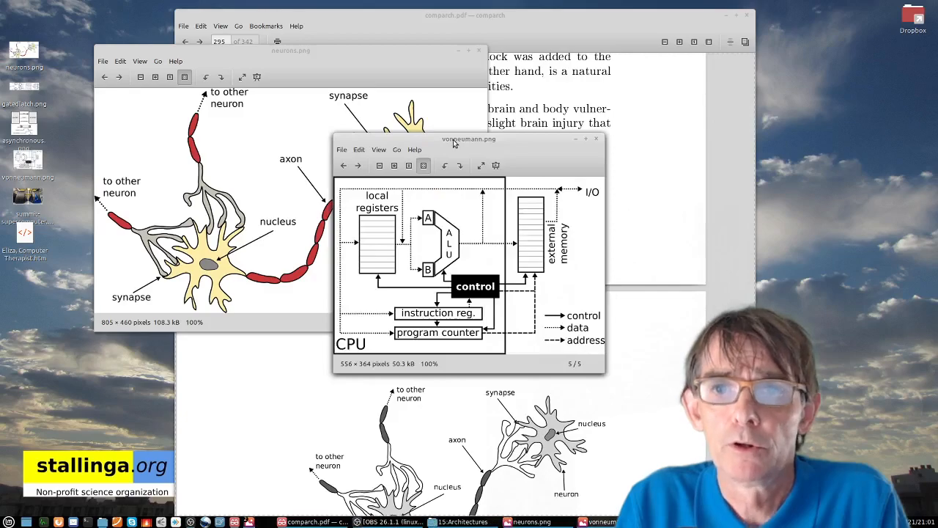
- Move the von Neumann CPU diagram window over the neuron picture for comparison
{"action": "left_click_drag", "start_coordinate": [469, 138], "coordinate": [267, 50]}
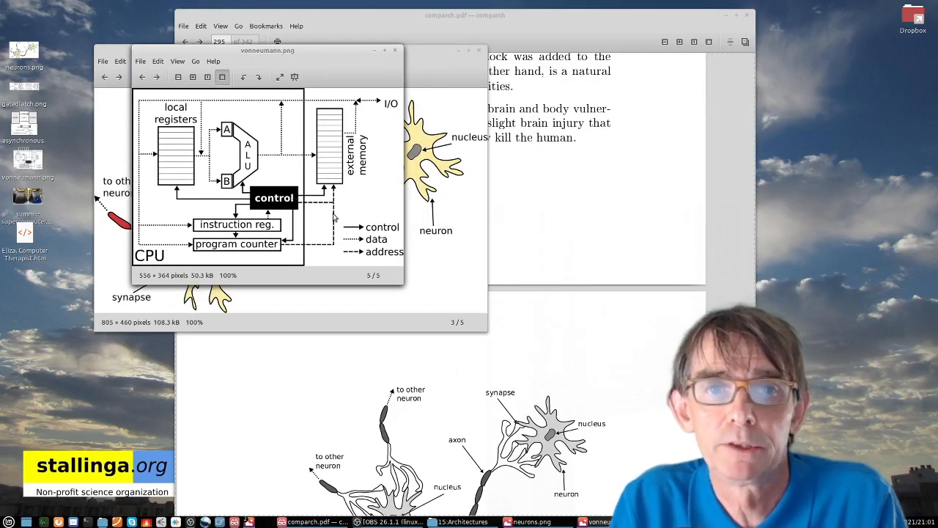
{"action": "mouse_move", "coordinate": [272, 178]}
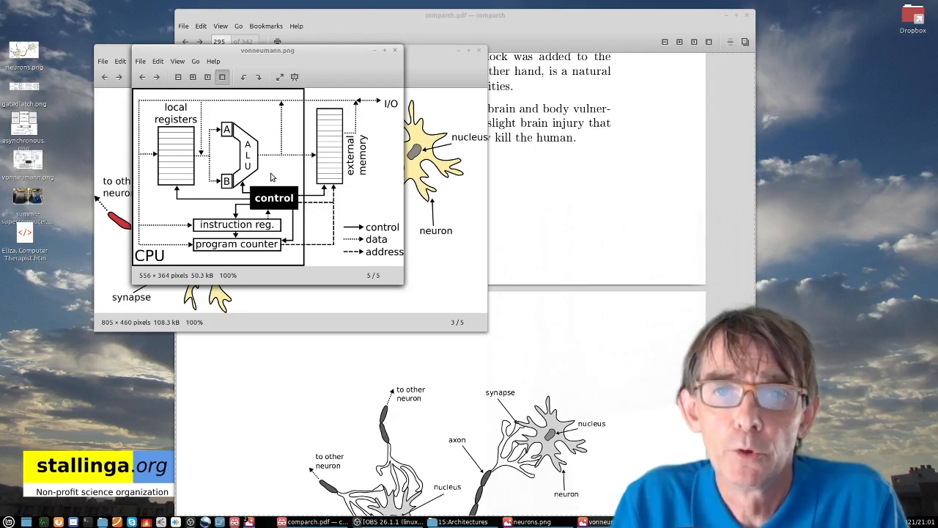
{"action": "mouse_move", "coordinate": [278, 173]}
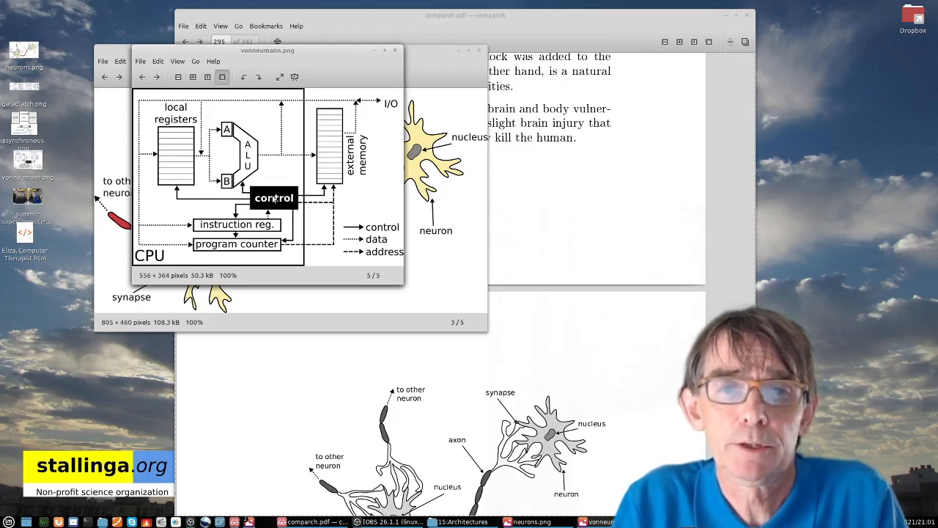
{"action": "mouse_move", "coordinate": [281, 183]}
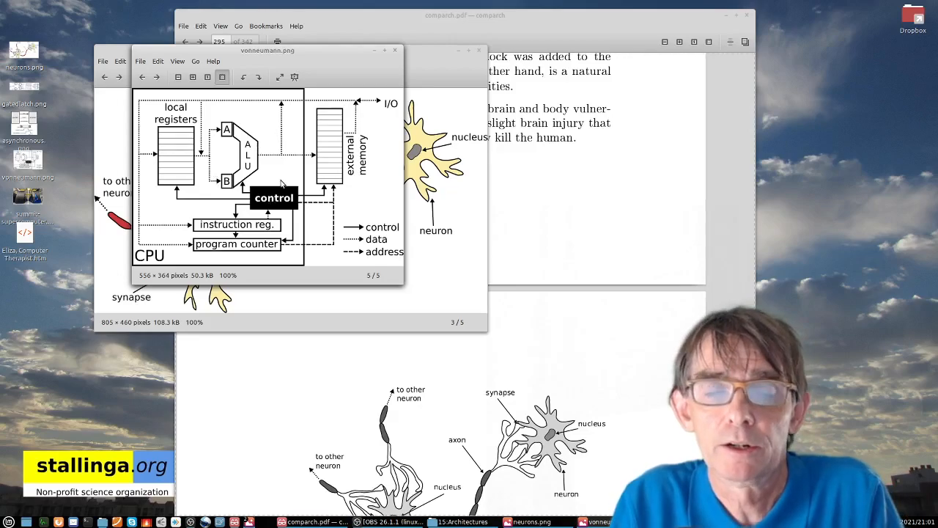
{"action": "mouse_move", "coordinate": [330, 222]}
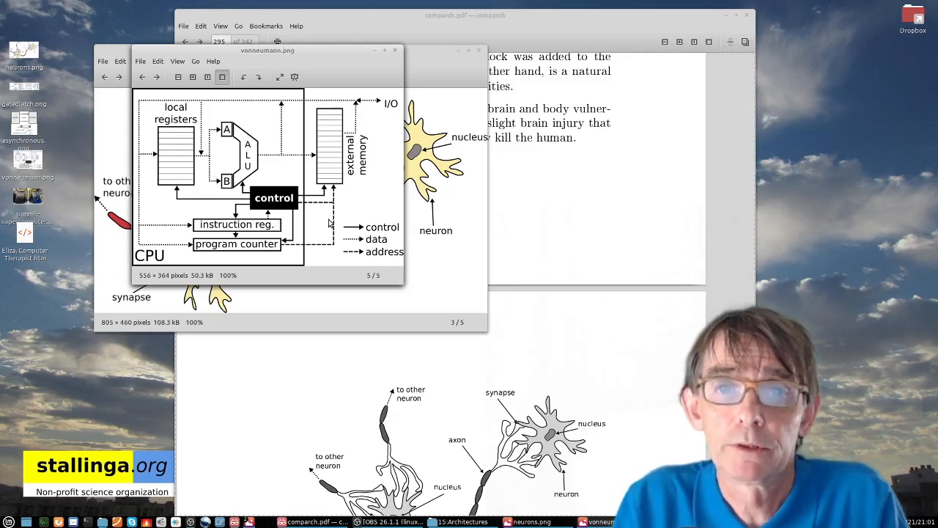
{"action": "mouse_move", "coordinate": [390, 103]}
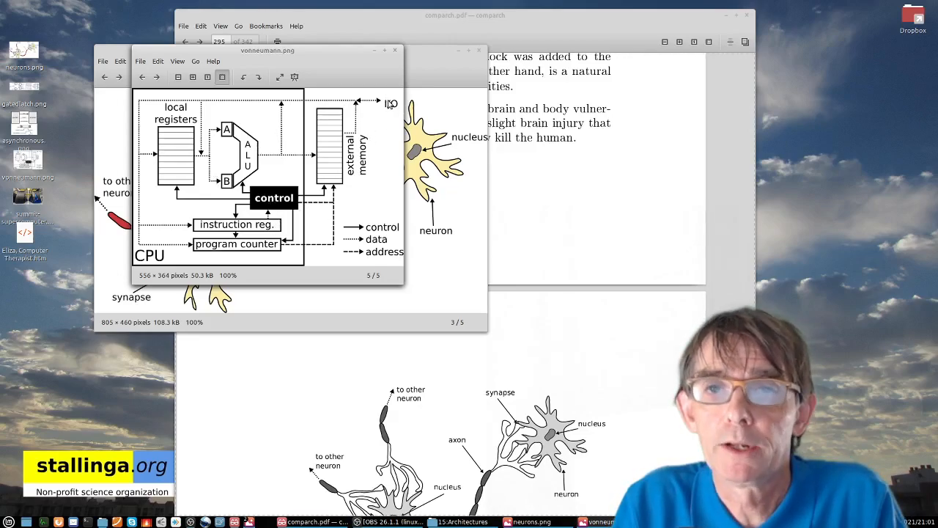
{"action": "mouse_move", "coordinate": [374, 145]}
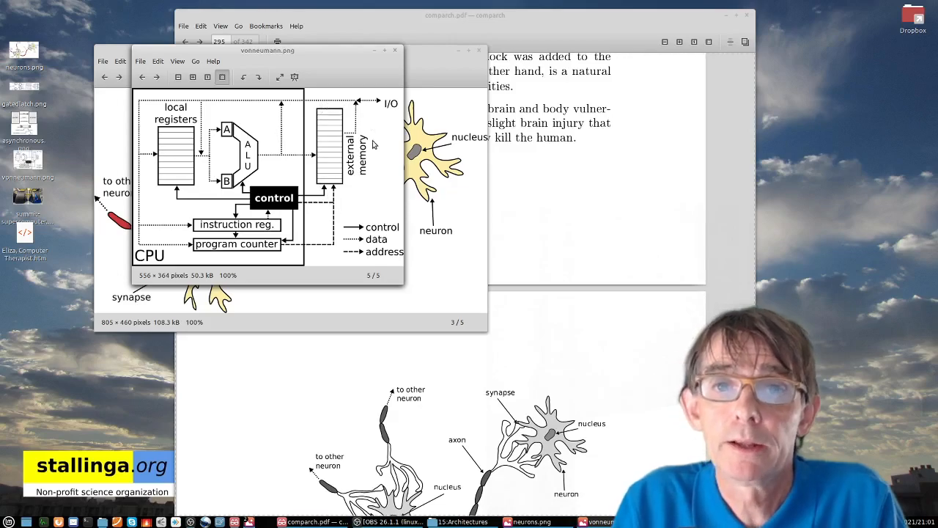
{"action": "mouse_move", "coordinate": [337, 138]}
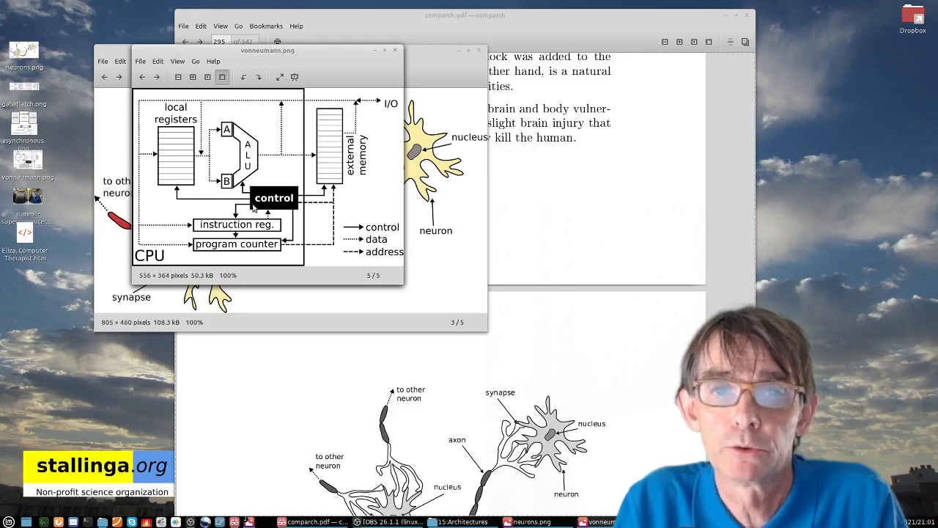
{"action": "mouse_move", "coordinate": [319, 161]}
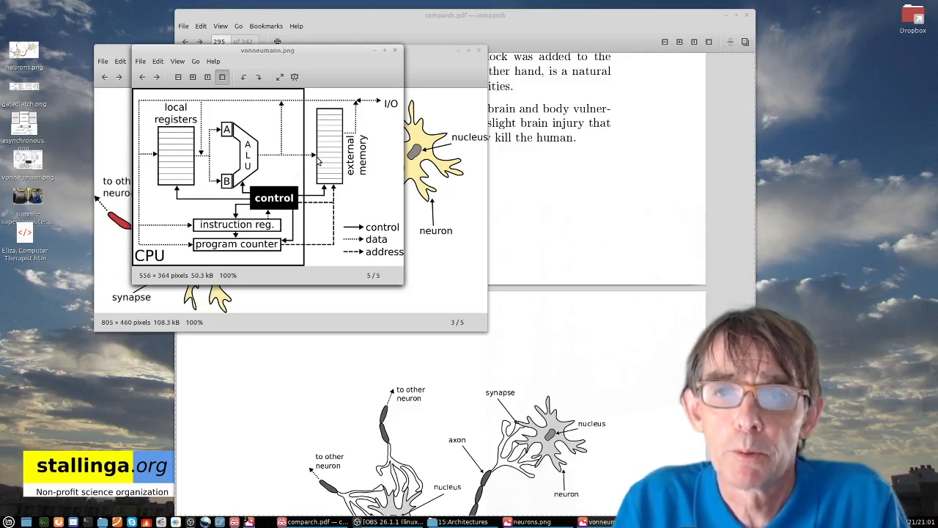
{"action": "mouse_move", "coordinate": [331, 163]}
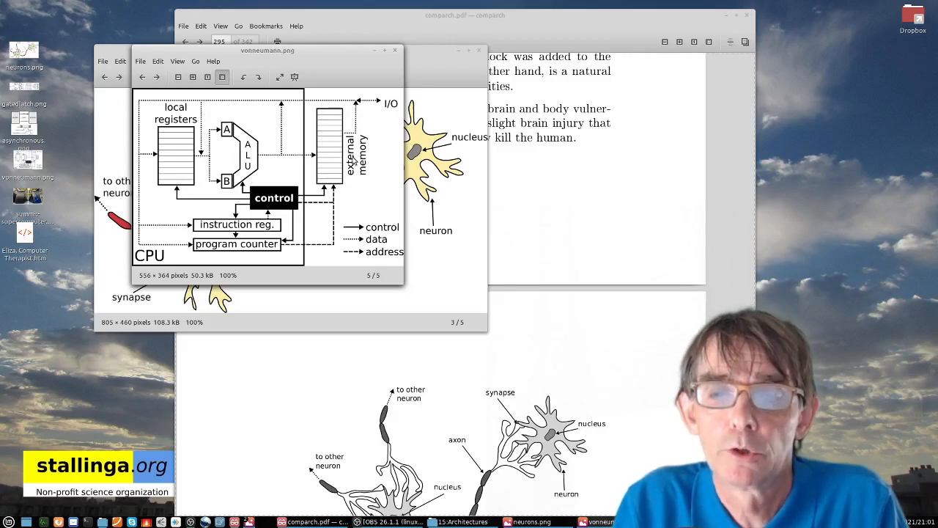
{"action": "mouse_move", "coordinate": [328, 164]}
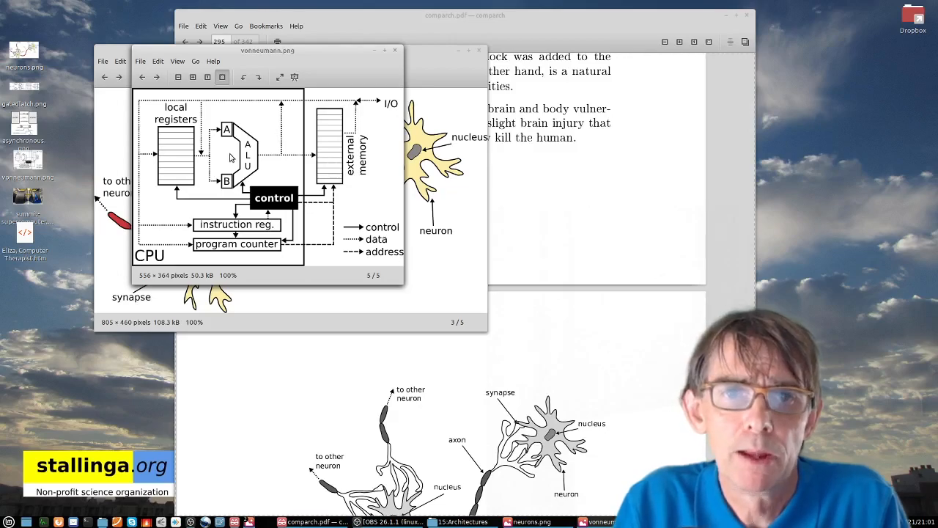
{"action": "mouse_move", "coordinate": [314, 159]}
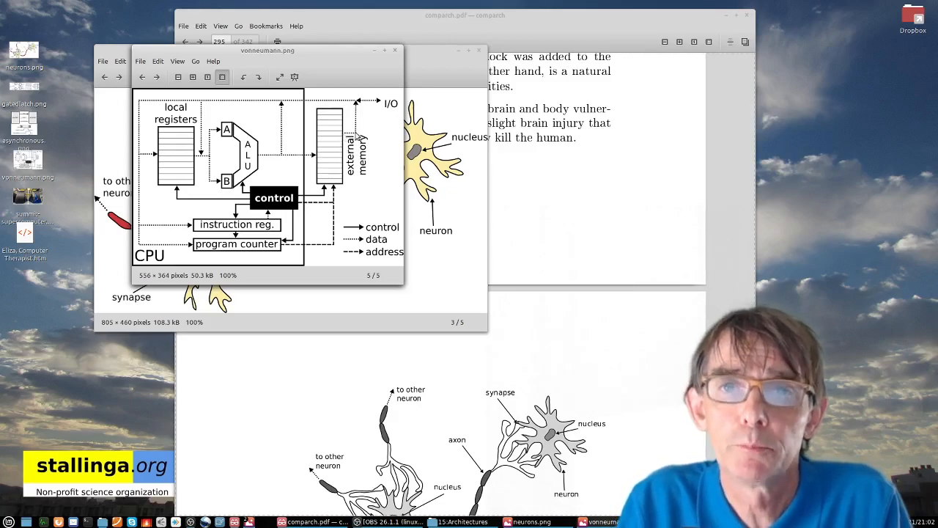
{"action": "mouse_move", "coordinate": [320, 179]}
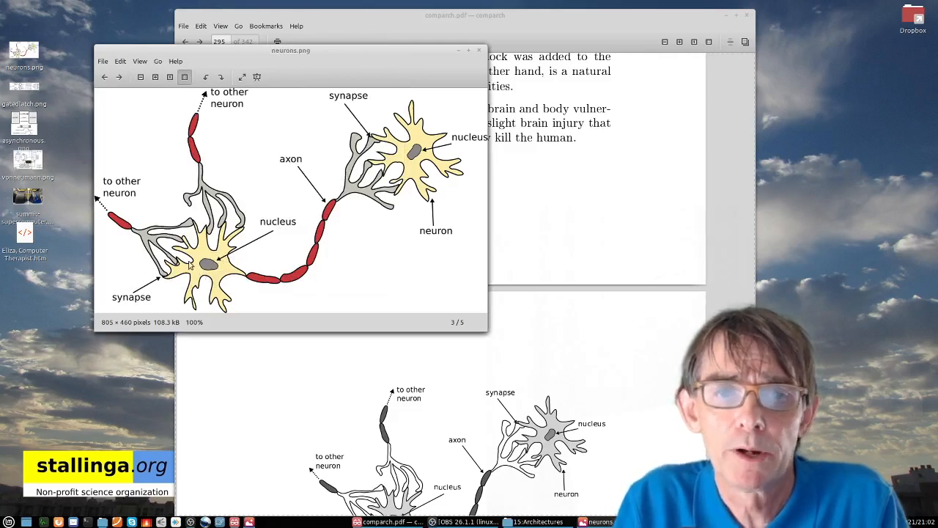
{"action": "mouse_move", "coordinate": [334, 200]}
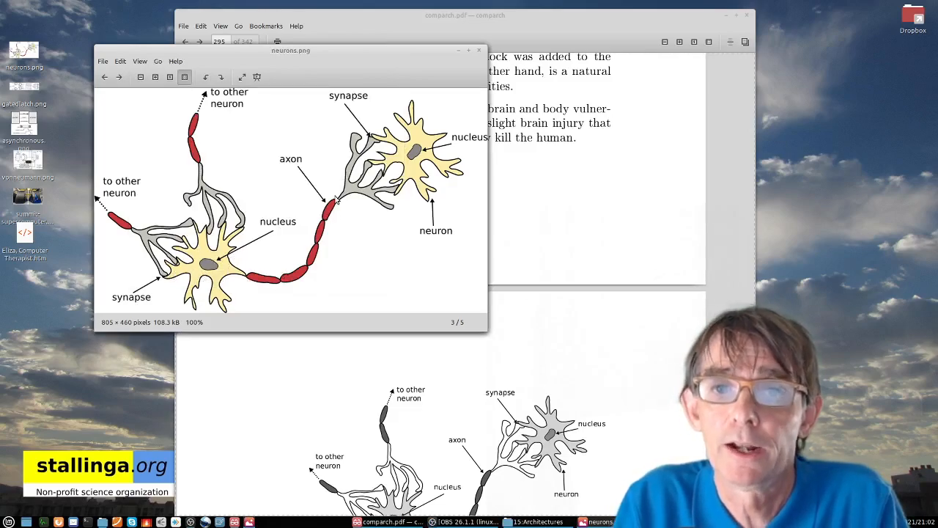
{"action": "mouse_move", "coordinate": [248, 284]}
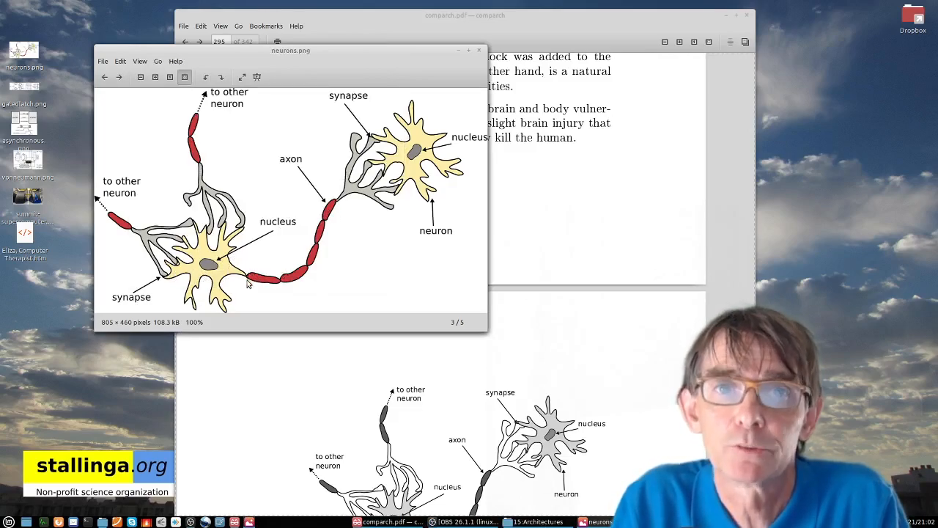
{"action": "mouse_move", "coordinate": [209, 282]}
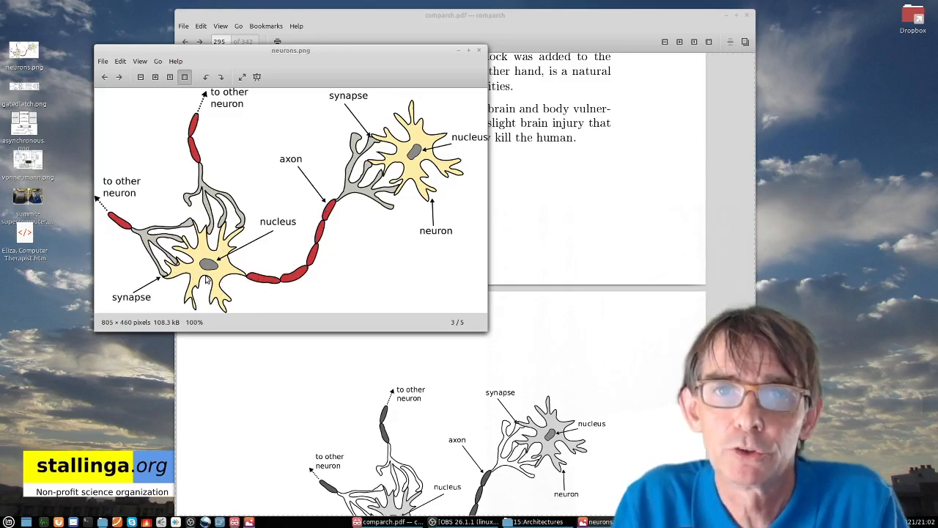
{"action": "mouse_move", "coordinate": [264, 257]}
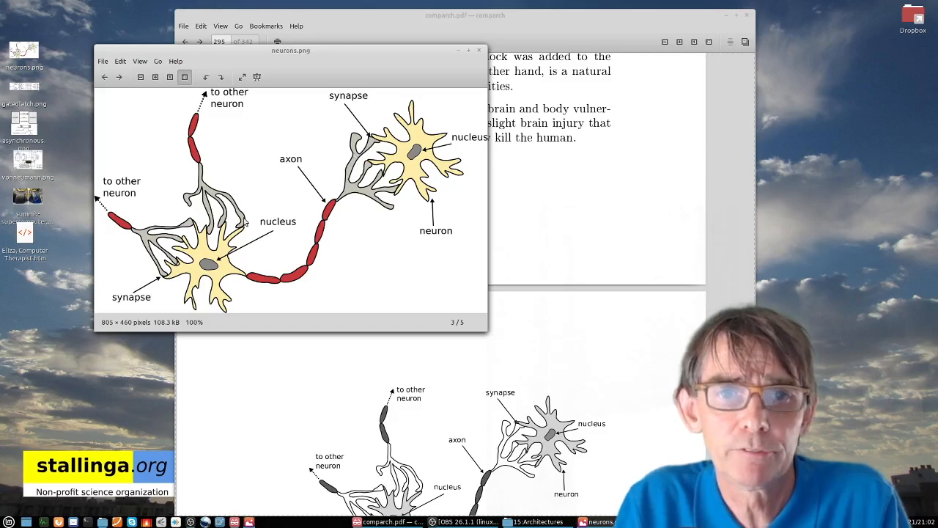
{"action": "mouse_move", "coordinate": [229, 261]}
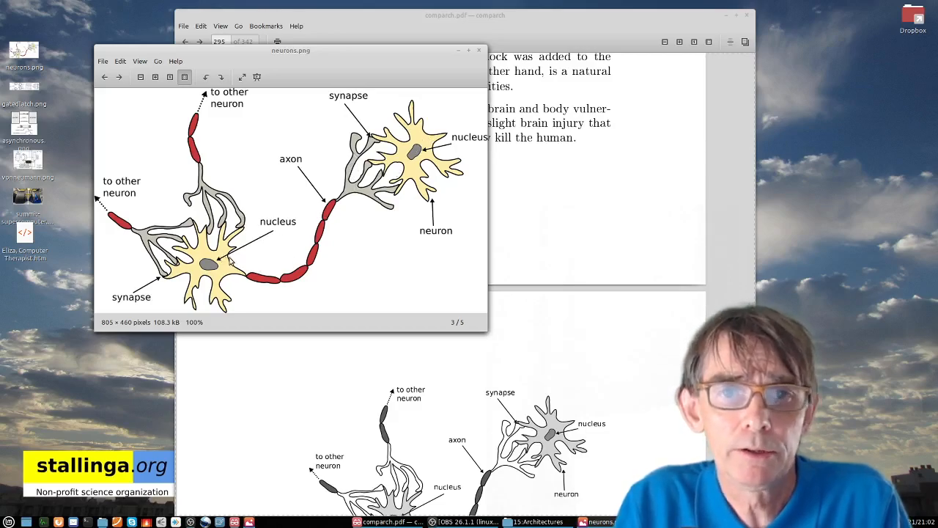
{"action": "mouse_move", "coordinate": [404, 173]}
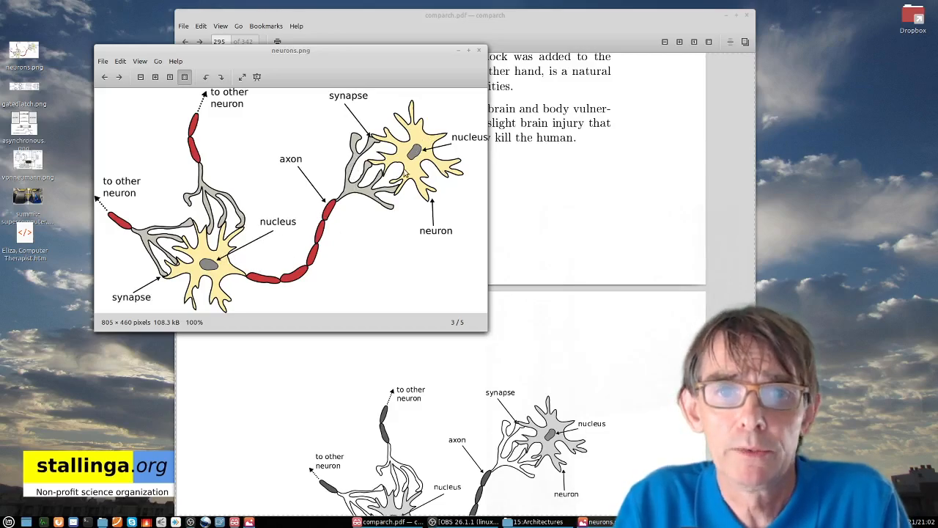
{"action": "mouse_move", "coordinate": [293, 248]}
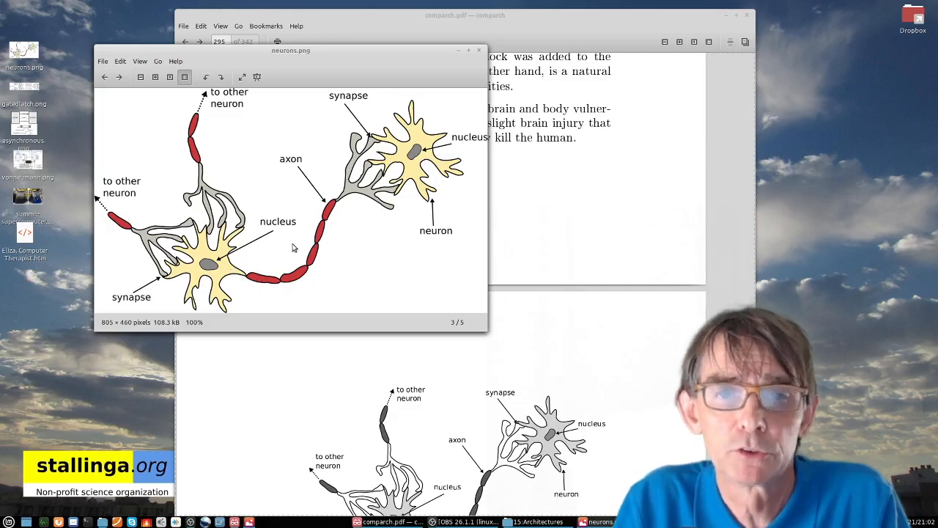
{"action": "mouse_move", "coordinate": [223, 269]}
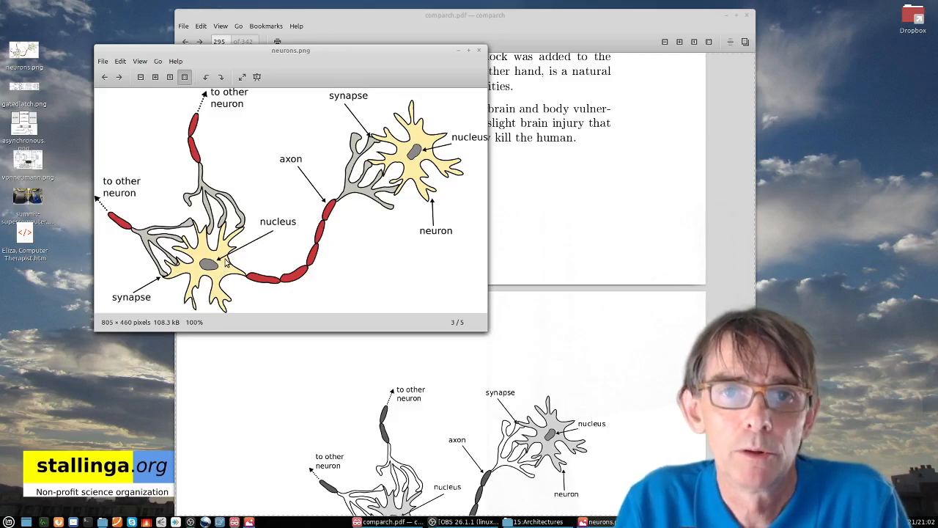
{"action": "mouse_move", "coordinate": [554, 275]}
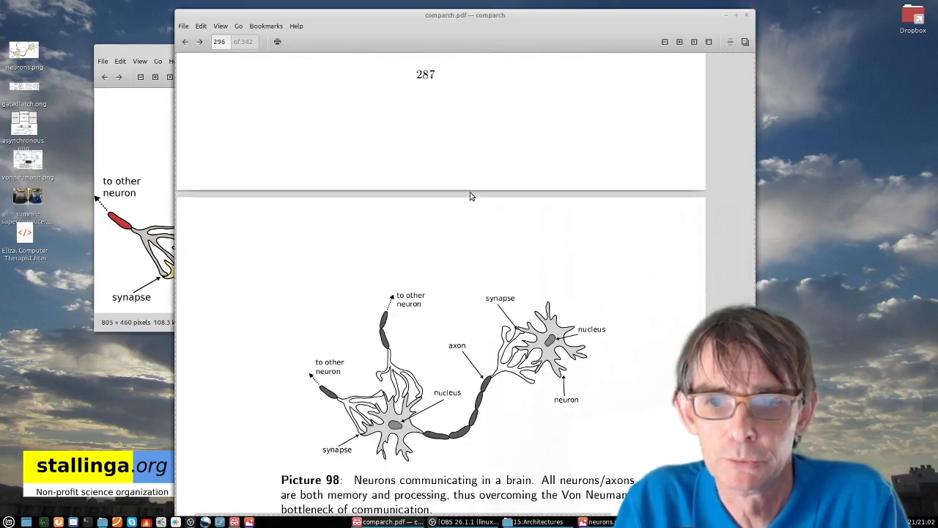
- Read down through Table XXV of neuron counts, then return to the 20-watt brain passage on page 288
{"action": "scroll", "scroll_direction": "down", "scroll_amount": 3}
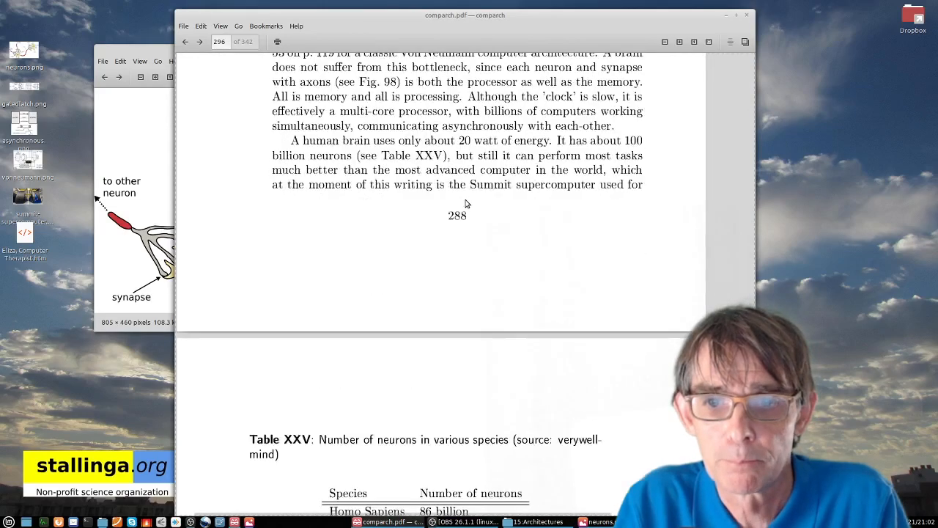
{"action": "scroll", "scroll_direction": "down", "scroll_amount": 3}
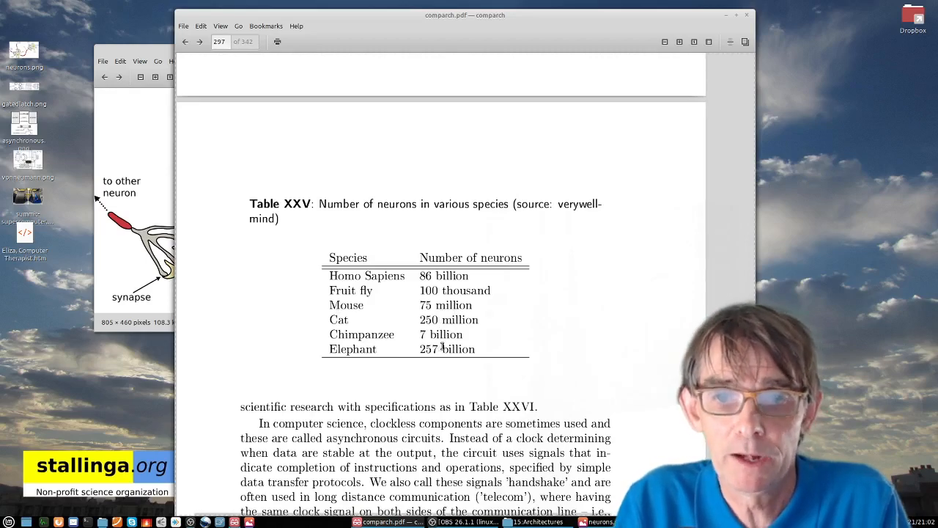
{"action": "mouse_move", "coordinate": [476, 308]}
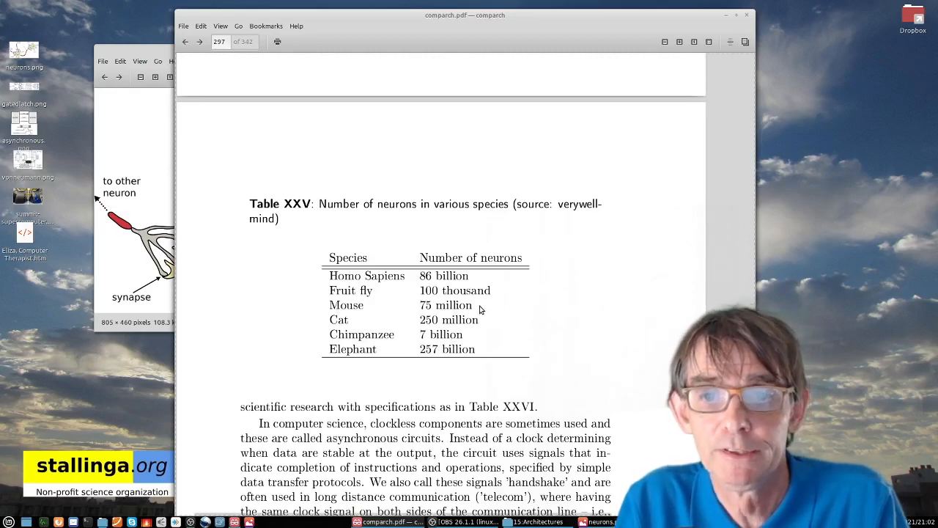
{"action": "scroll", "scroll_direction": "down", "scroll_amount": 3}
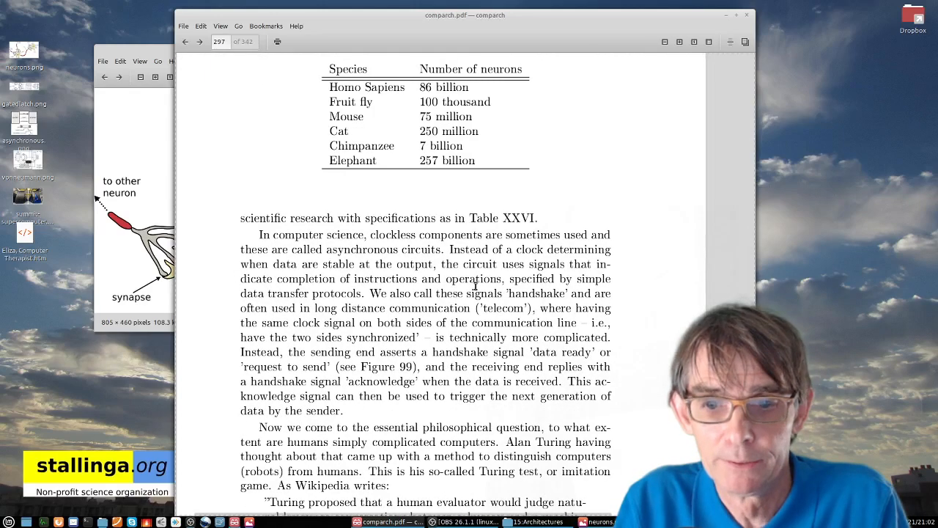
{"action": "left_click", "coordinate": [185, 41]}
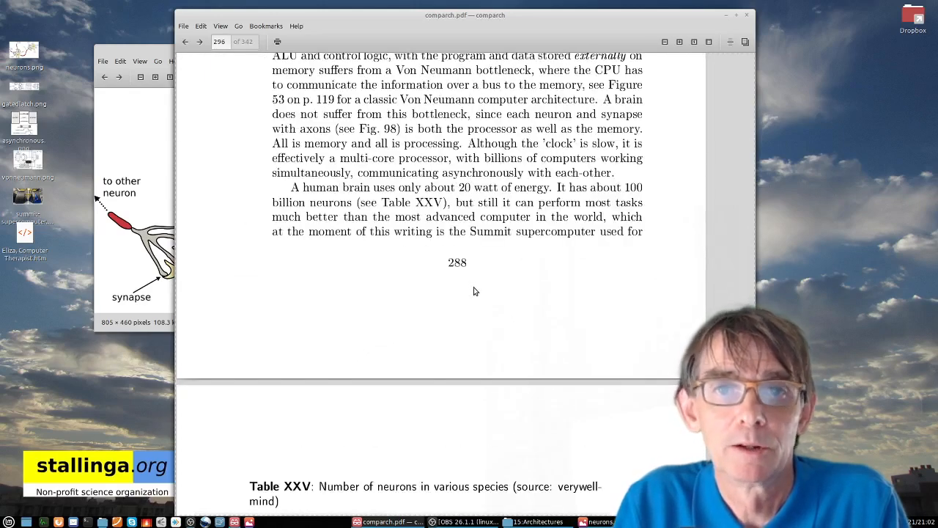
{"action": "scroll", "scroll_direction": "up", "scroll_amount": 3}
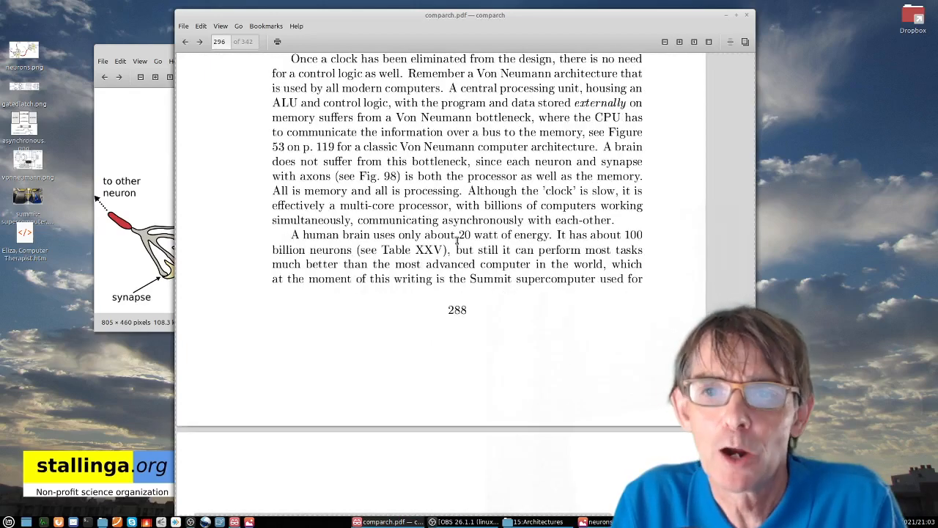
- Bring the neuron diagram back in front over the book page
{"action": "double_click", "coordinate": [467, 234]}
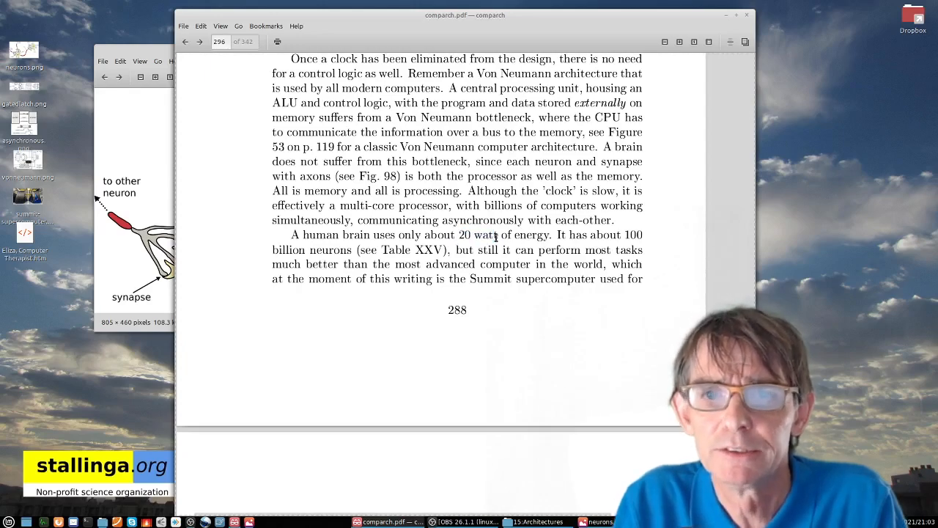
{"action": "scroll", "scroll_direction": "down", "scroll_amount": 3}
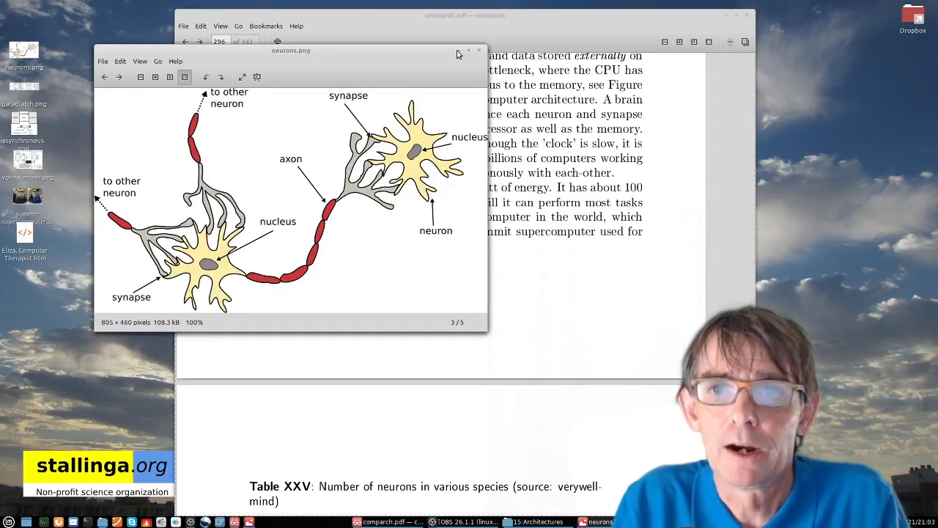
- Raise the book in front of the diagram and show summit-supercomputer.png from the desktop in Xviewer
{"action": "left_click", "coordinate": [478, 50]}
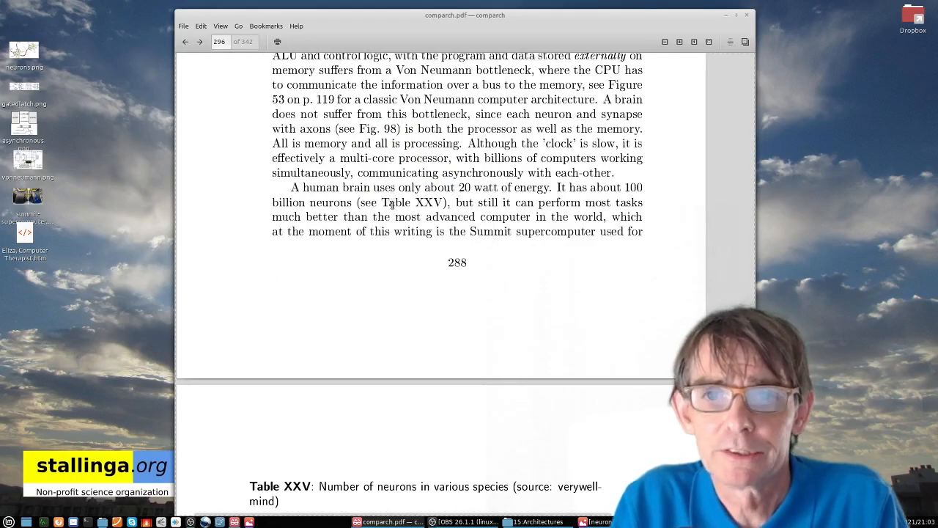
{"action": "mouse_move", "coordinate": [410, 199]}
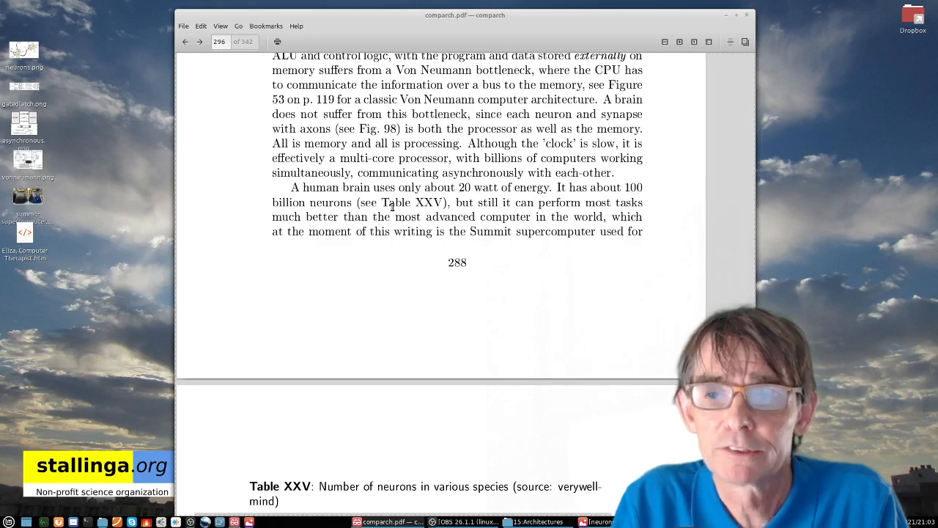
{"action": "scroll", "scroll_direction": "down", "scroll_amount": 3}
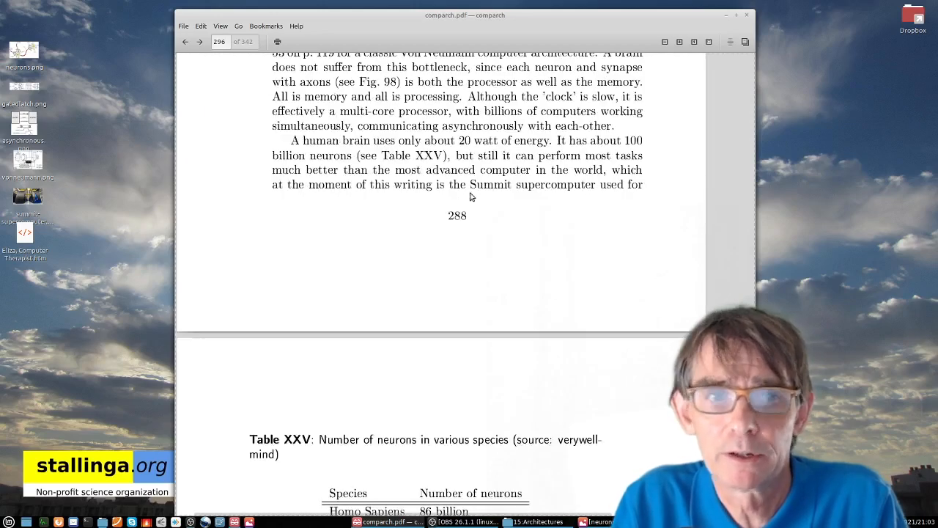
{"action": "left_click", "coordinate": [26, 205]}
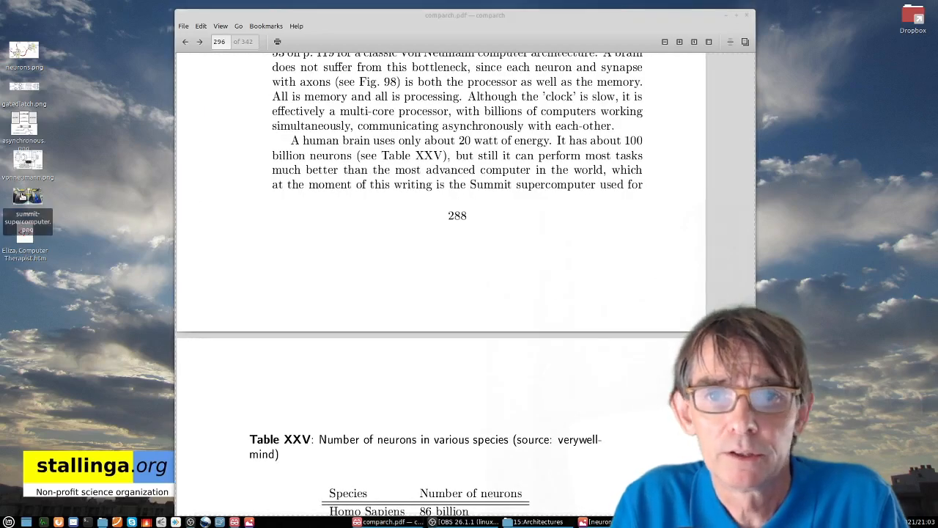
{"action": "double_click", "coordinate": [28, 212]}
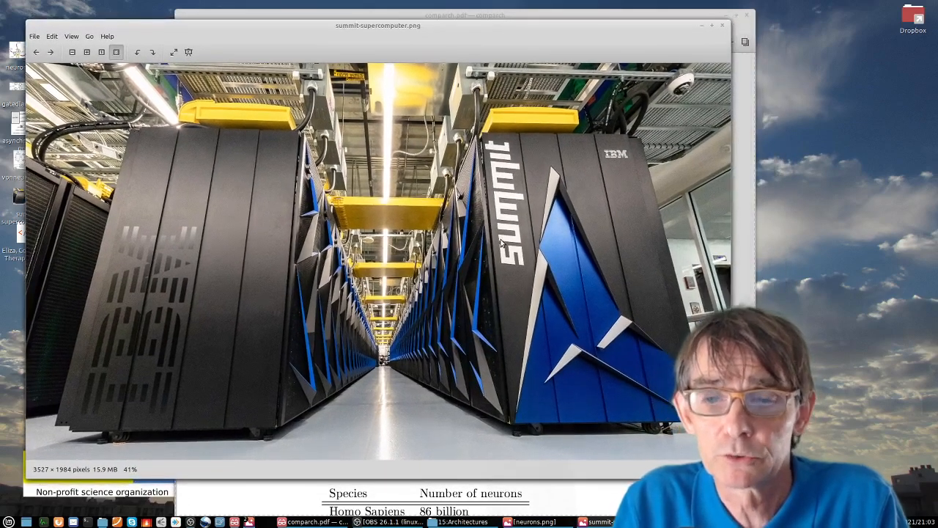
{"action": "mouse_move", "coordinate": [579, 164]}
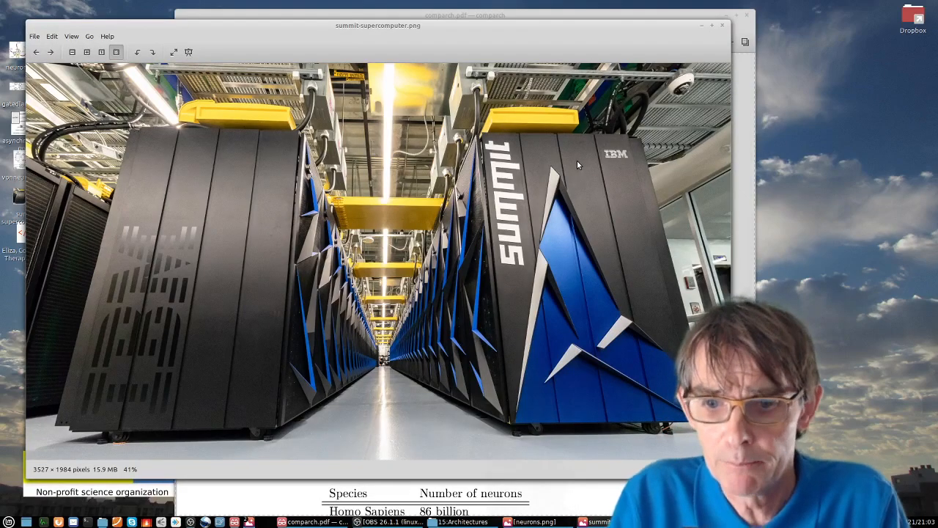
{"action": "mouse_move", "coordinate": [633, 97]}
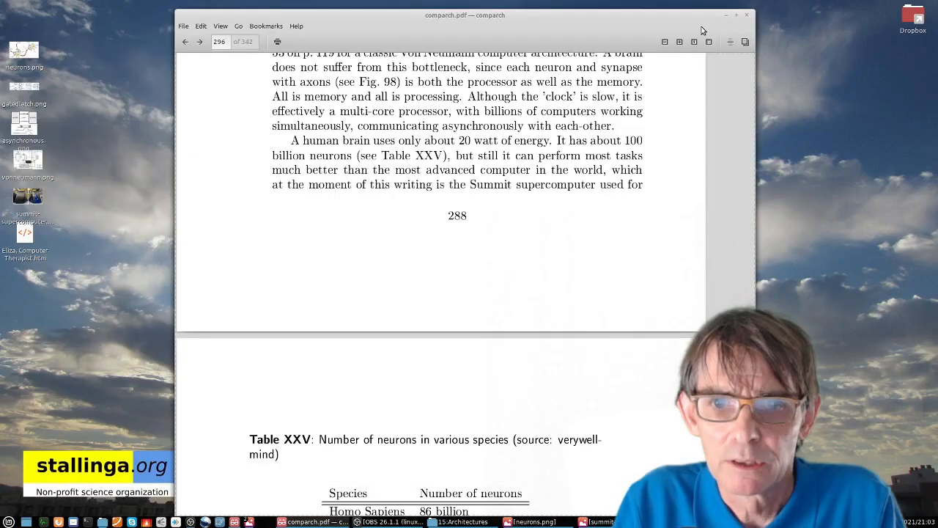
- Move ahead in the book past the neuron-count table to Table XXVI on Summit
{"action": "scroll", "scroll_direction": "down", "scroll_amount": 3}
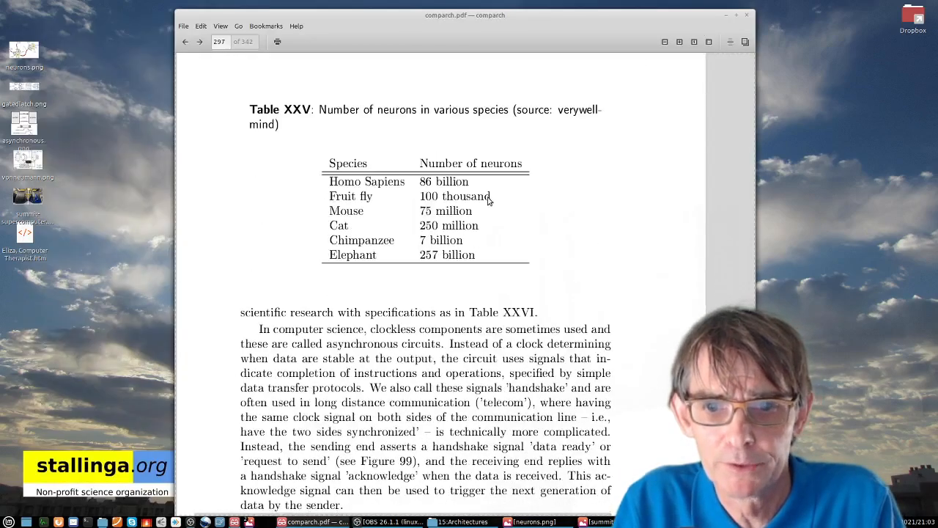
{"action": "left_click", "coordinate": [200, 41]}
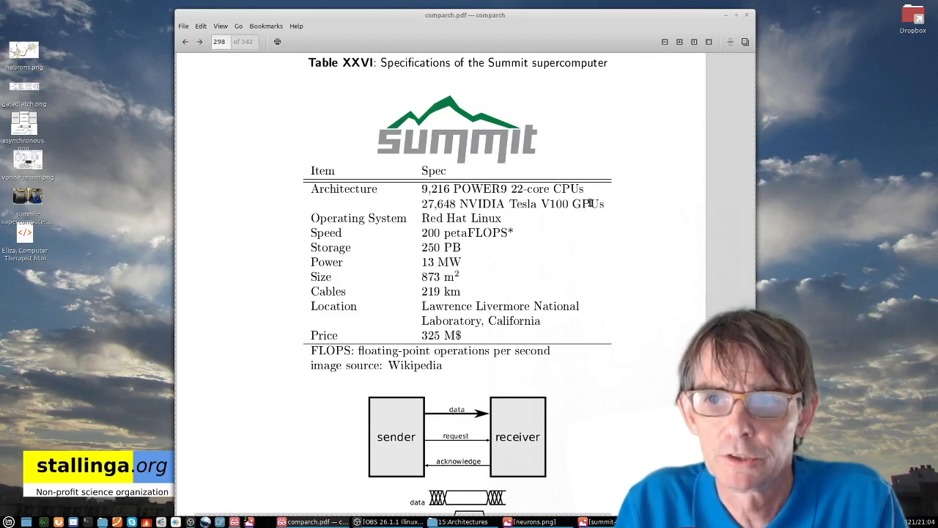
{"action": "mouse_move", "coordinate": [575, 208]}
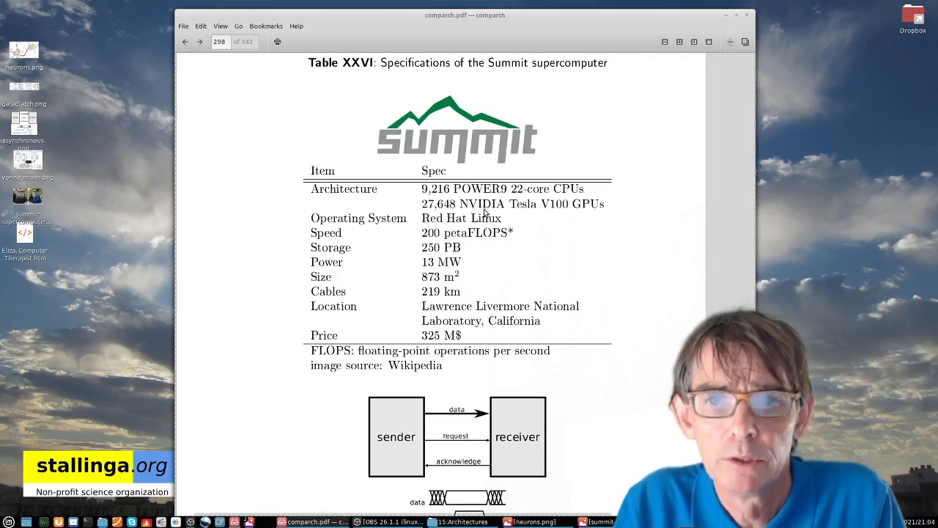
- Read through the Summit specifications table and page 290
{"action": "scroll", "scroll_direction": "down", "scroll_amount": 3}
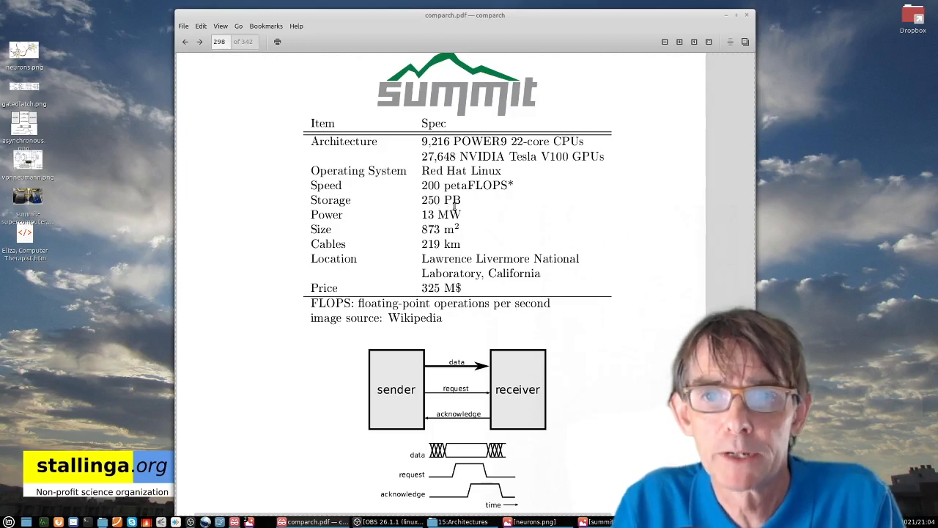
{"action": "mouse_move", "coordinate": [392, 221]}
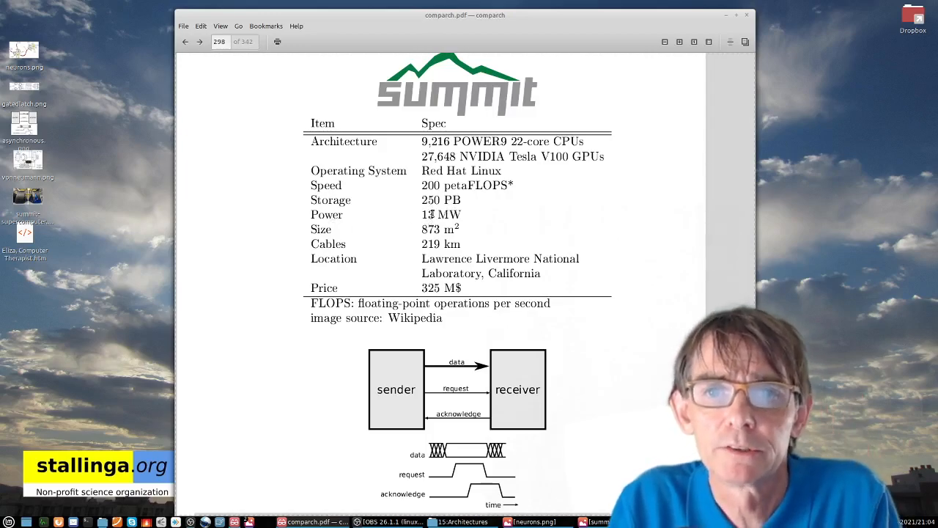
{"action": "mouse_move", "coordinate": [414, 226]}
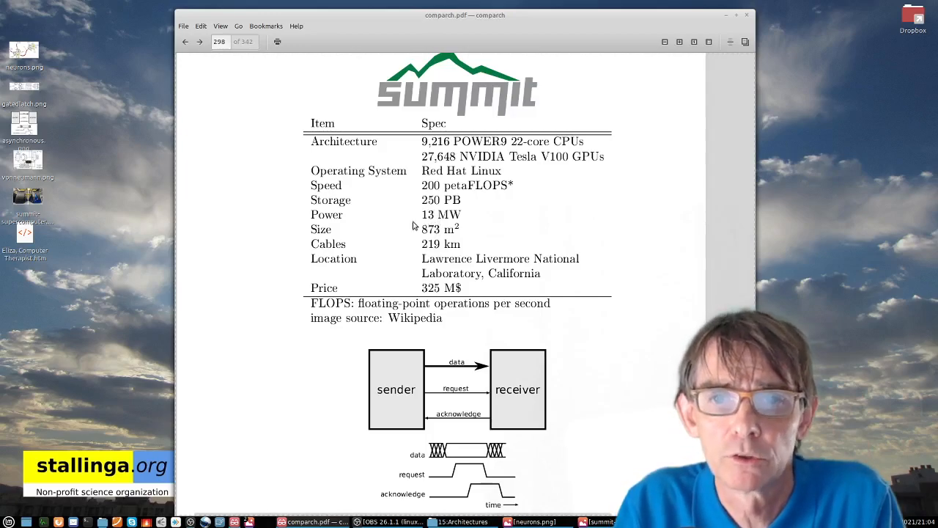
{"action": "mouse_move", "coordinate": [349, 244]}
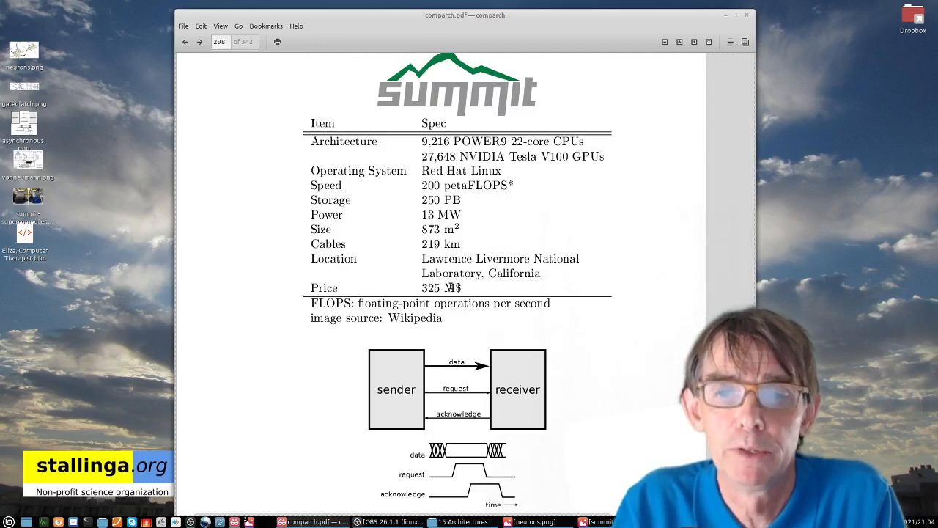
{"action": "scroll", "scroll_direction": "up", "scroll_amount": 3}
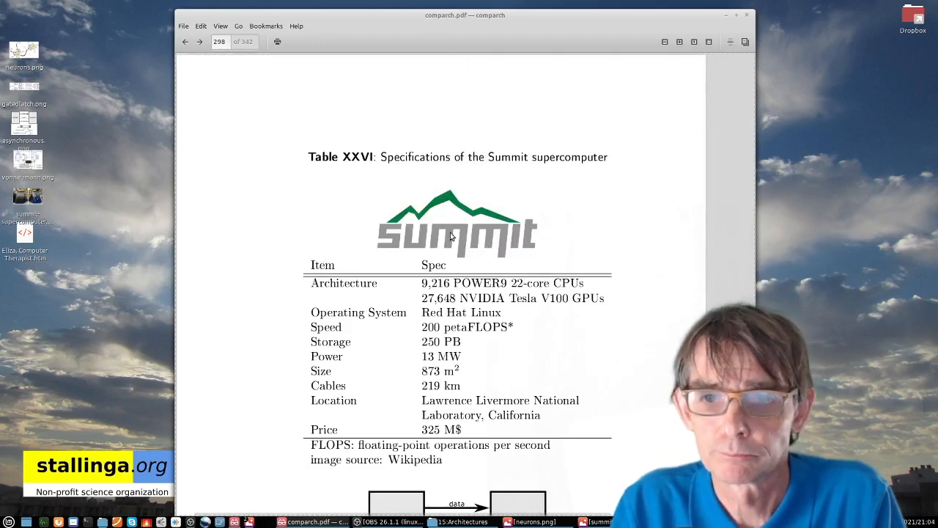
{"action": "mouse_move", "coordinate": [445, 246]}
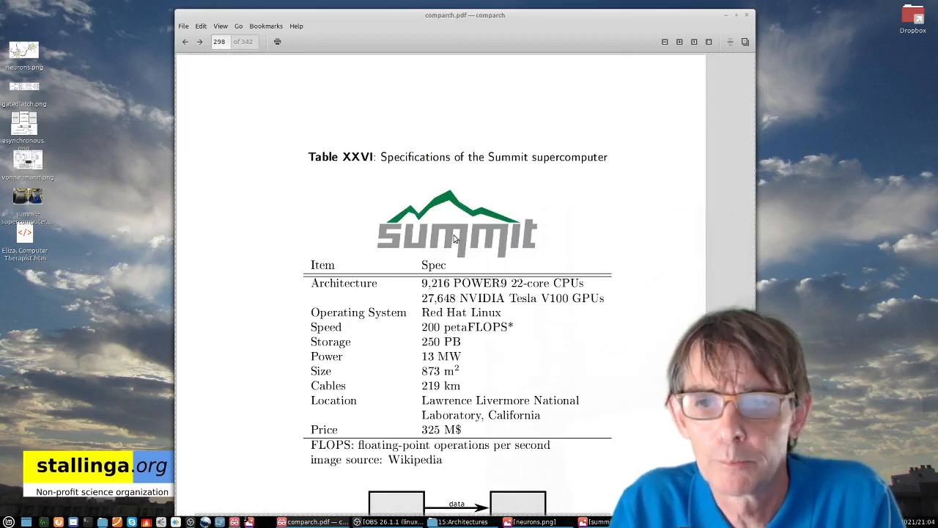
{"action": "scroll", "scroll_direction": "down", "scroll_amount": 3}
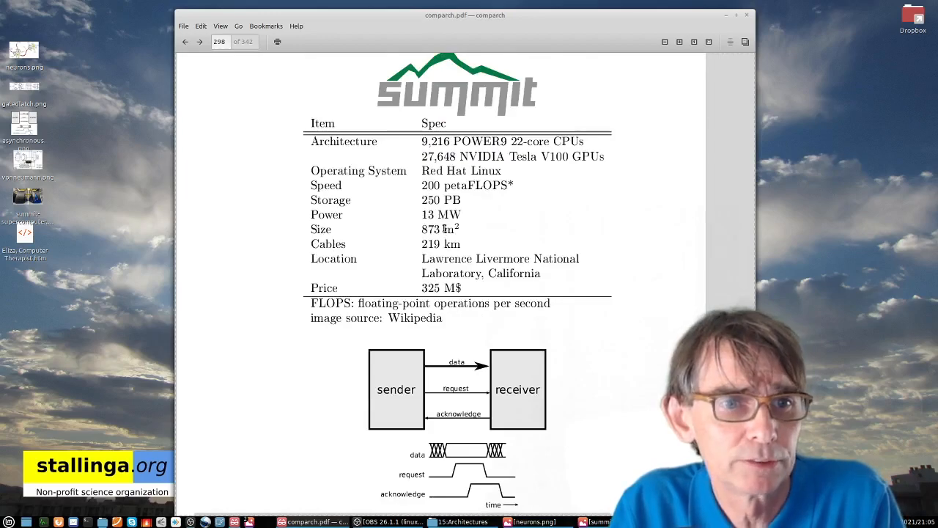
{"action": "scroll", "scroll_direction": "down", "scroll_amount": 3}
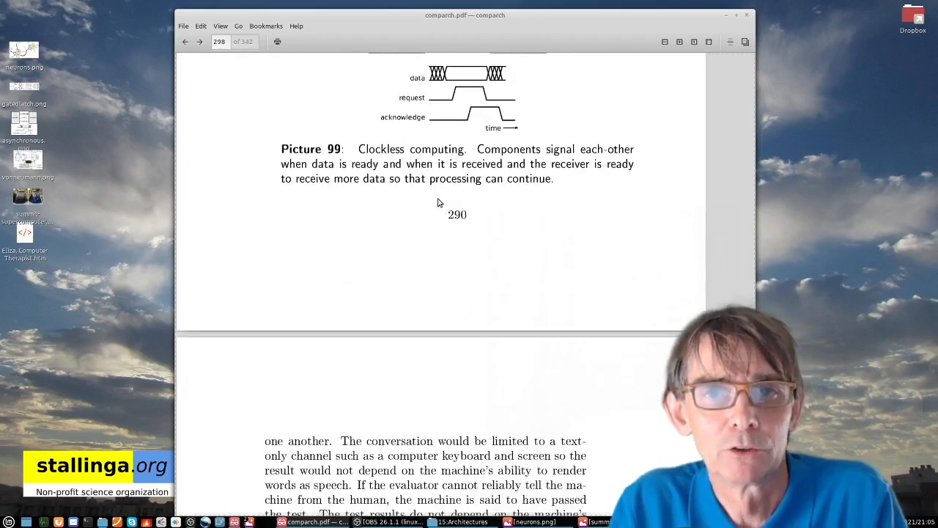
{"action": "scroll", "scroll_direction": "down", "scroll_amount": 3}
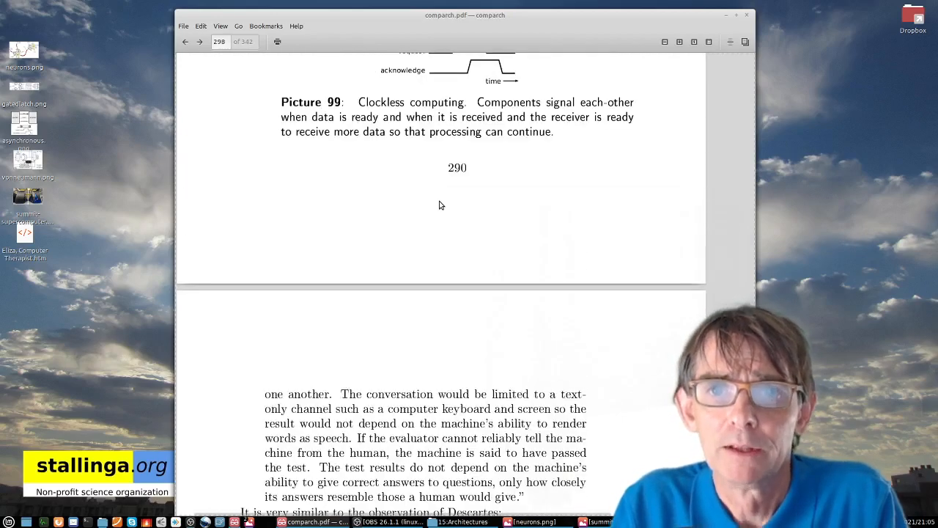
{"action": "scroll", "scroll_direction": "up", "scroll_amount": 3}
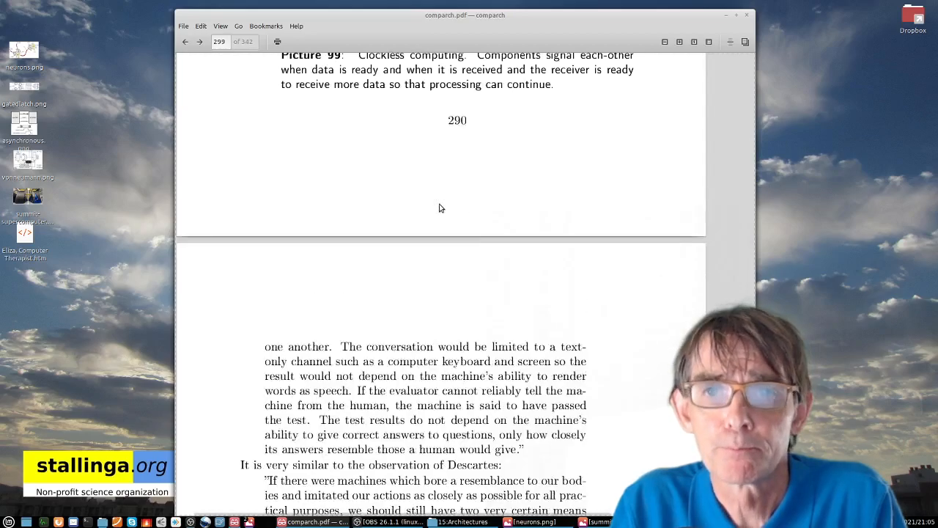
- Go back two pages to page 289 where Alan Turing's test is introduced
{"action": "left_click", "coordinate": [185, 41]}
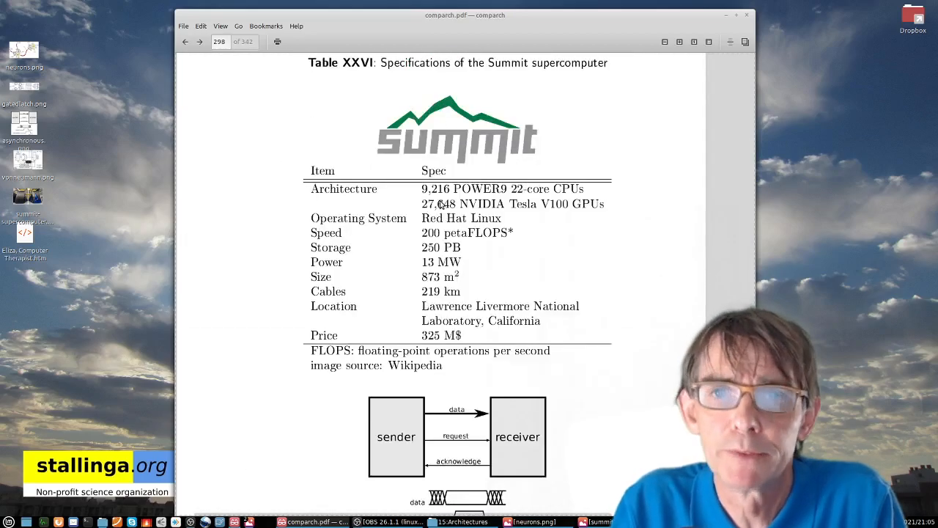
{"action": "left_click", "coordinate": [184, 41]}
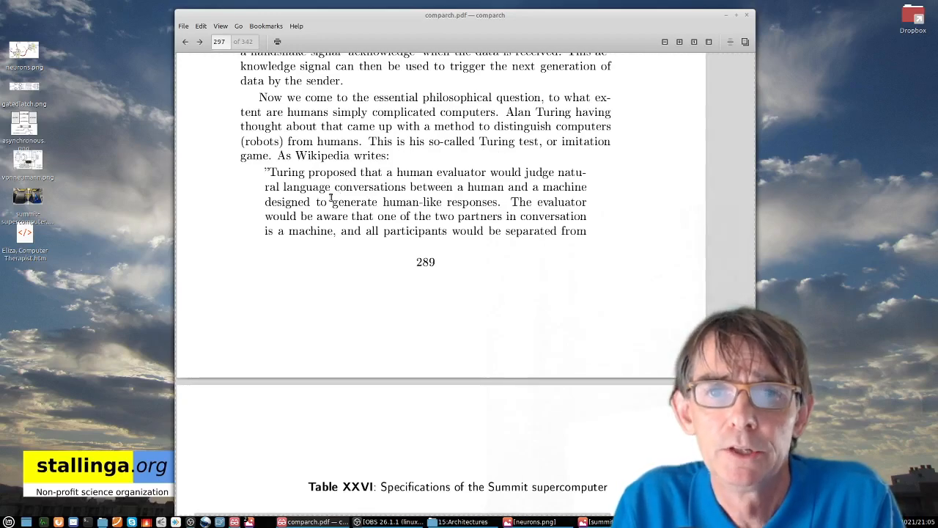
- Scroll page 289 to show the full Wikipedia quote on Turing's test
{"action": "scroll", "scroll_direction": "down", "scroll_amount": 3}
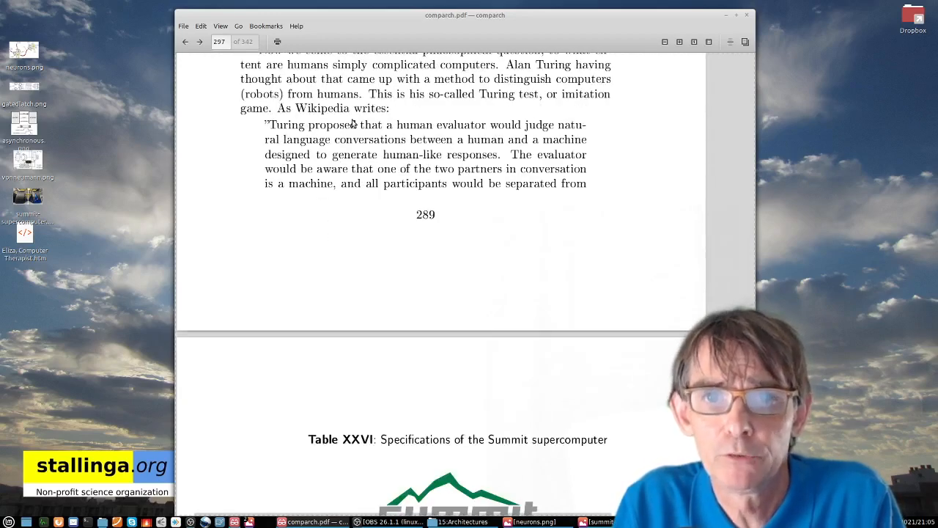
{"action": "mouse_move", "coordinate": [352, 132]}
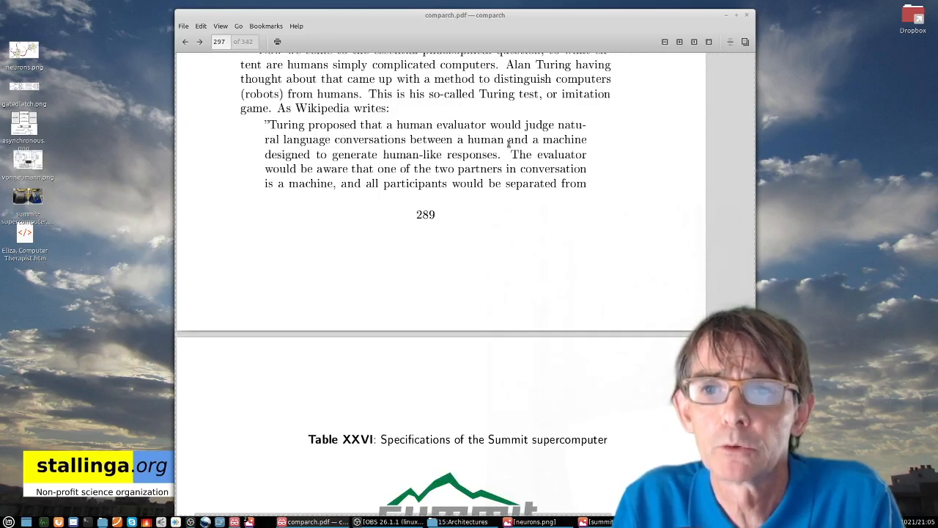
{"action": "mouse_move", "coordinate": [369, 282]}
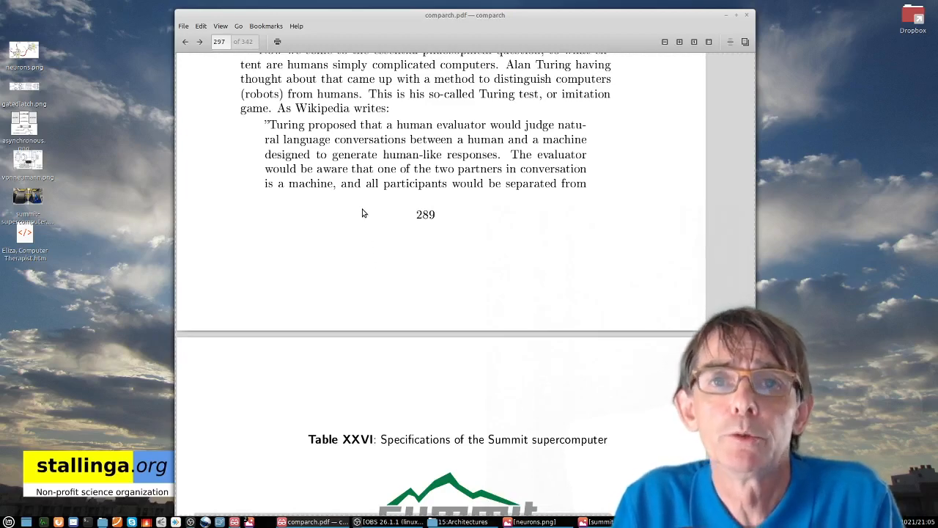
{"action": "mouse_move", "coordinate": [362, 211]}
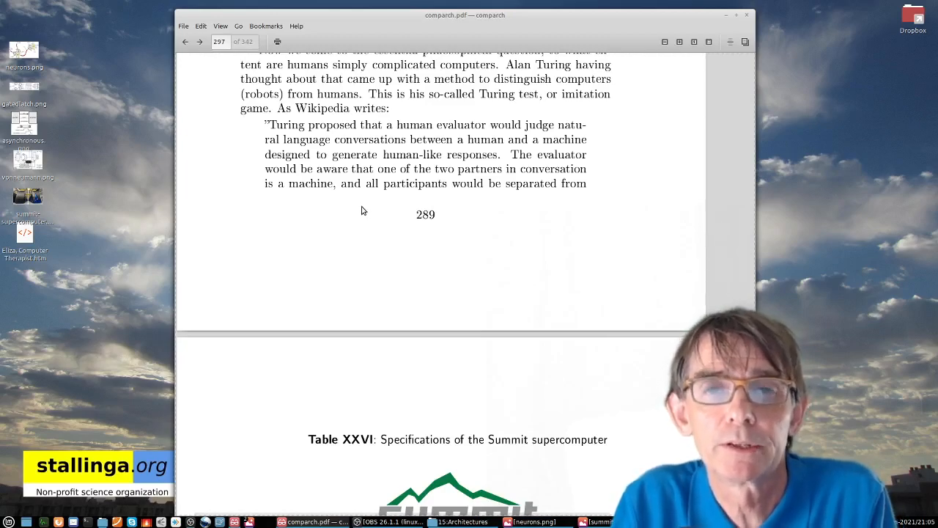
{"action": "mouse_move", "coordinate": [369, 214]}
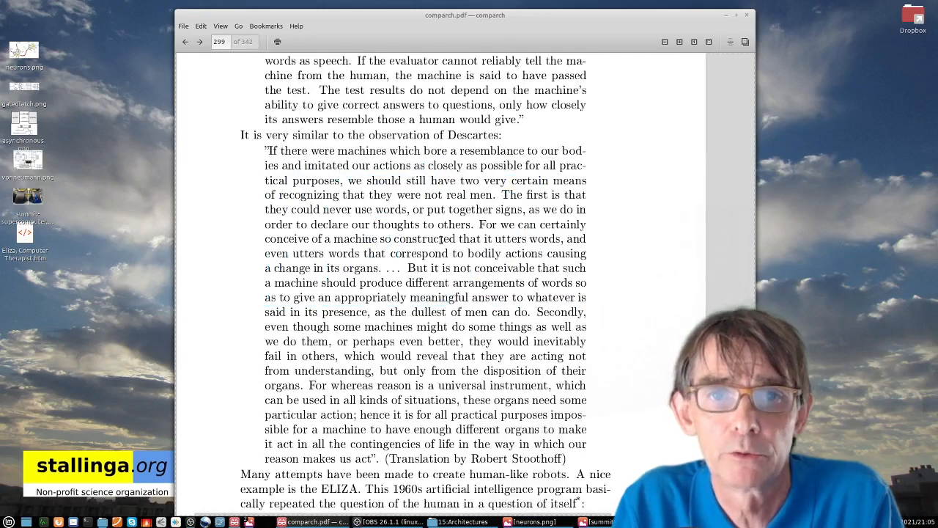
- Reach the 'Hello, I am Eliza.' example, then launch the saved Eliza Computer Therapist .htm file in Firefox
{"action": "scroll", "scroll_direction": "down", "scroll_amount": 3}
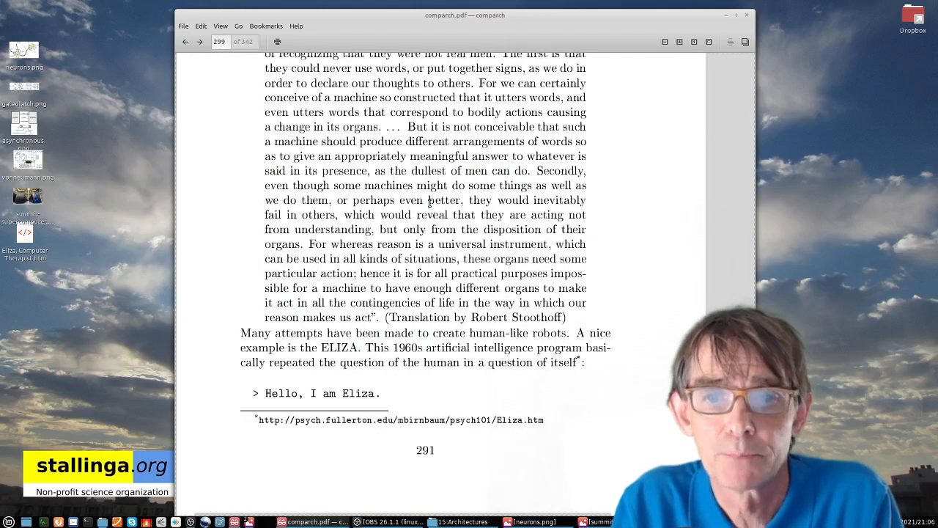
{"action": "scroll", "scroll_direction": "down", "scroll_amount": 3}
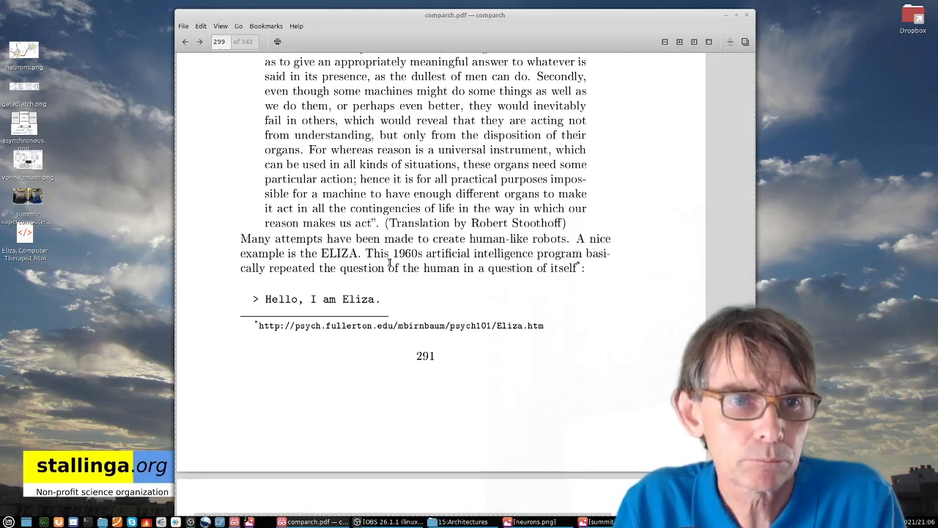
{"action": "mouse_move", "coordinate": [135, 267]}
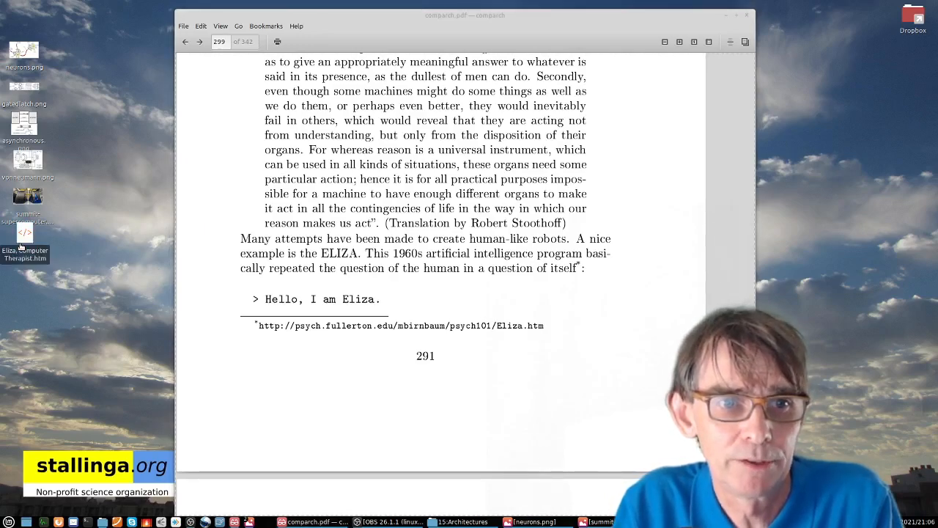
{"action": "double_click", "coordinate": [23, 242]}
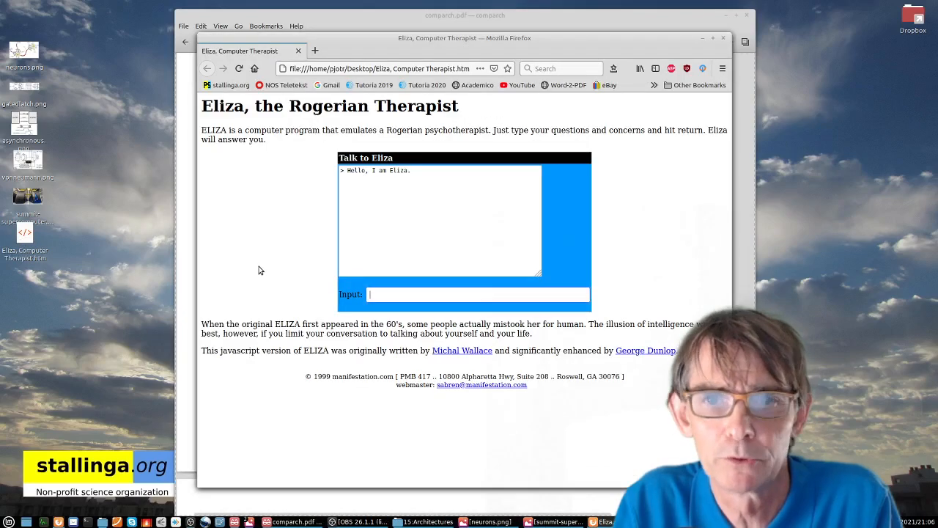
{"action": "mouse_move", "coordinate": [376, 196]}
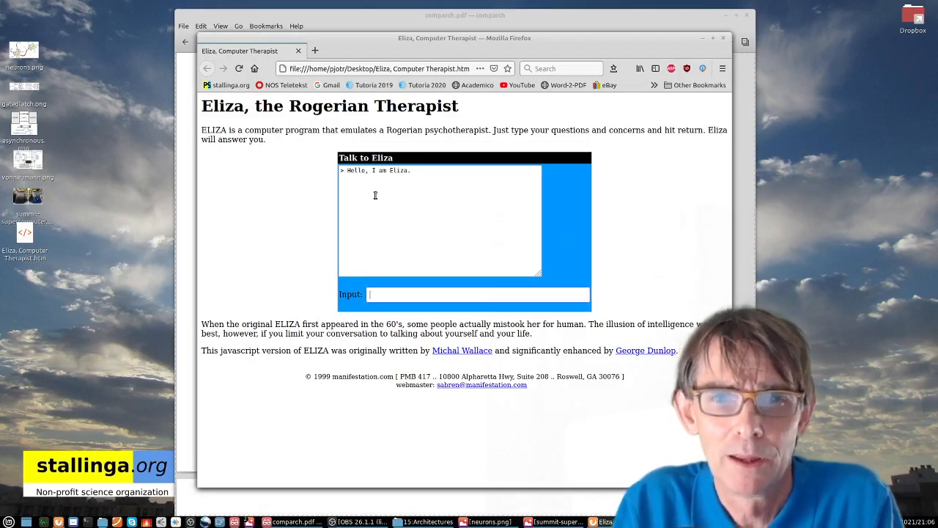
- View Page Source of the ELIZA therapist page from its context menu
{"action": "right_click", "coordinate": [396, 369]}
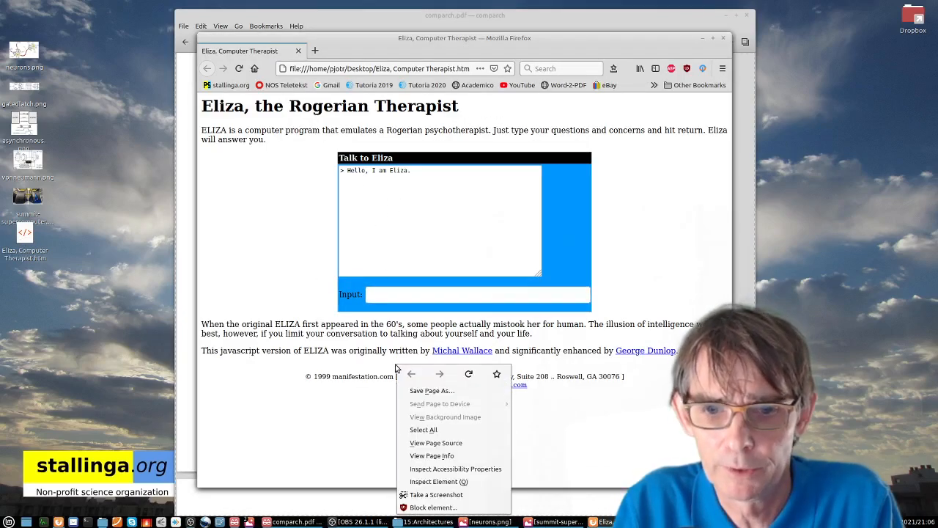
{"action": "mouse_move", "coordinate": [435, 443]}
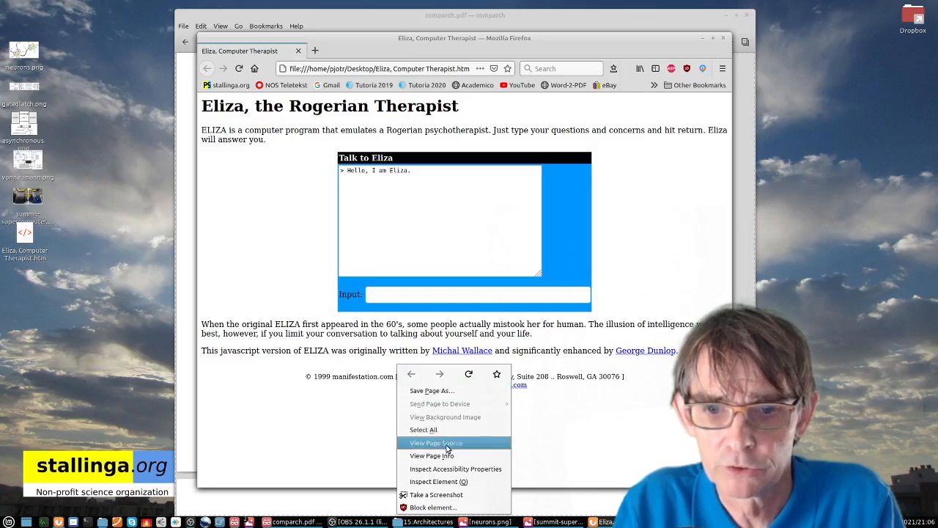
{"action": "left_click", "coordinate": [437, 442]}
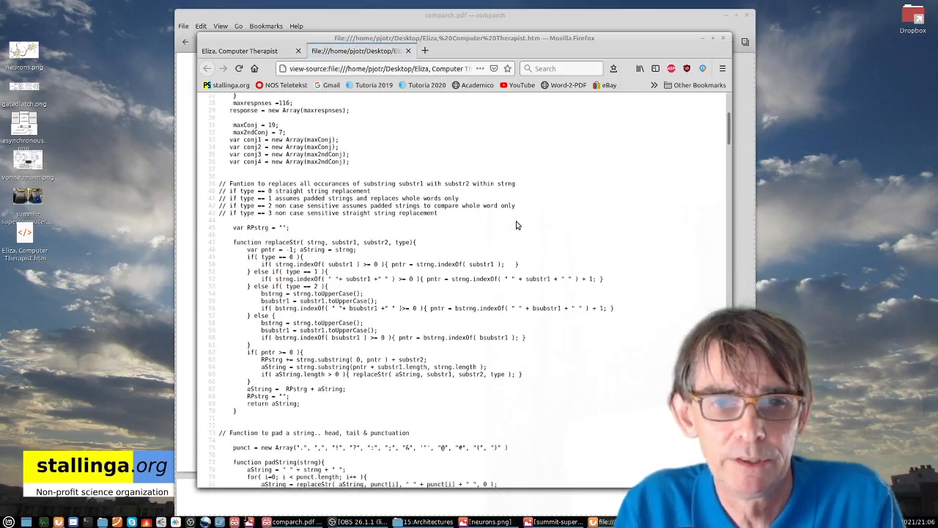
- Scroll through the ELIZA page's JavaScript source, including its string-replacement function
{"action": "scroll", "scroll_direction": "up", "scroll_amount": 3}
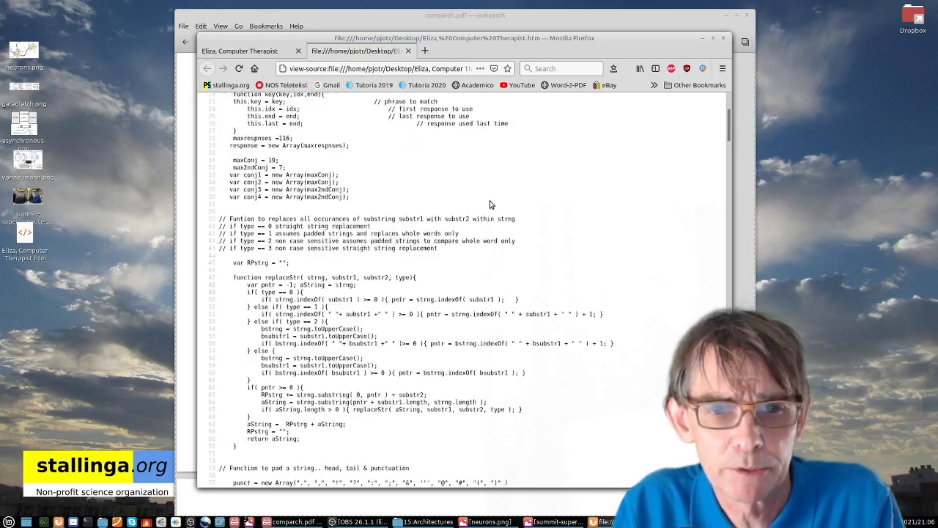
{"action": "scroll", "scroll_direction": "down", "scroll_amount": 3}
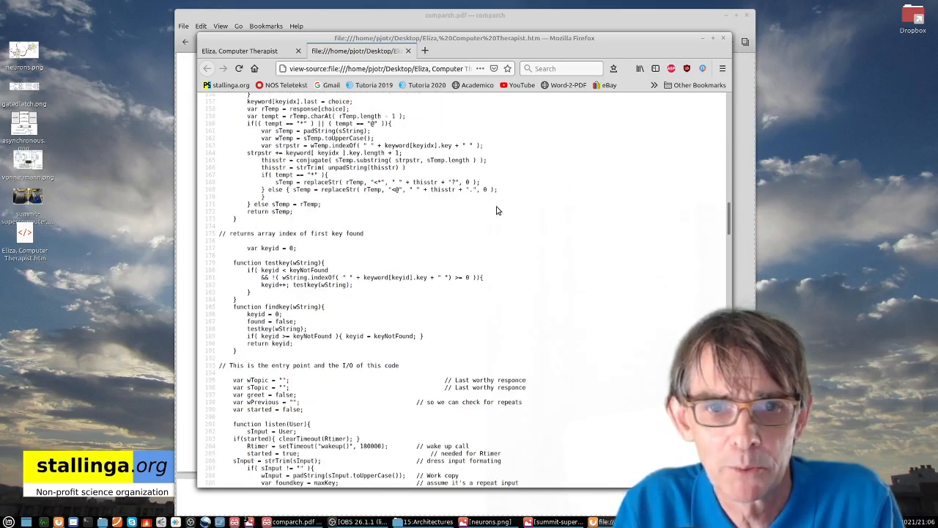
{"action": "scroll", "scroll_direction": "down", "scroll_amount": 3}
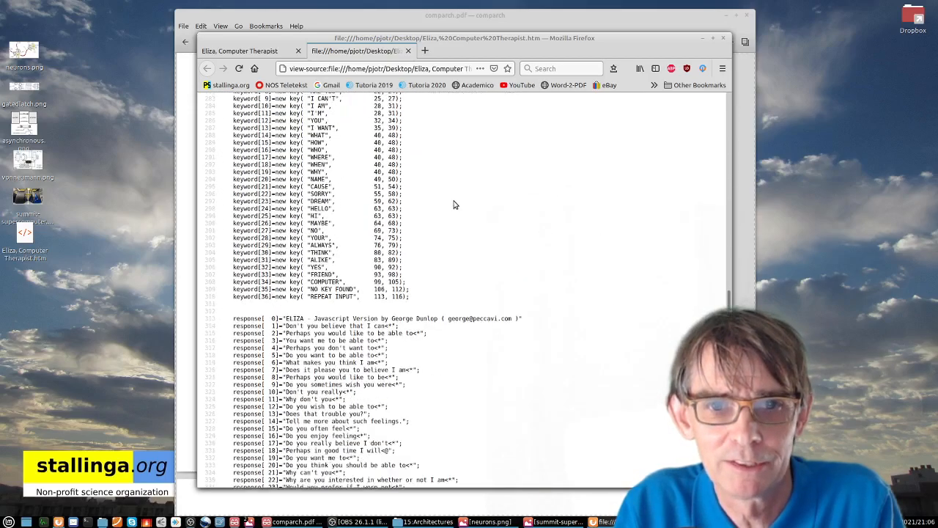
{"action": "scroll", "scroll_direction": "down", "scroll_amount": 3}
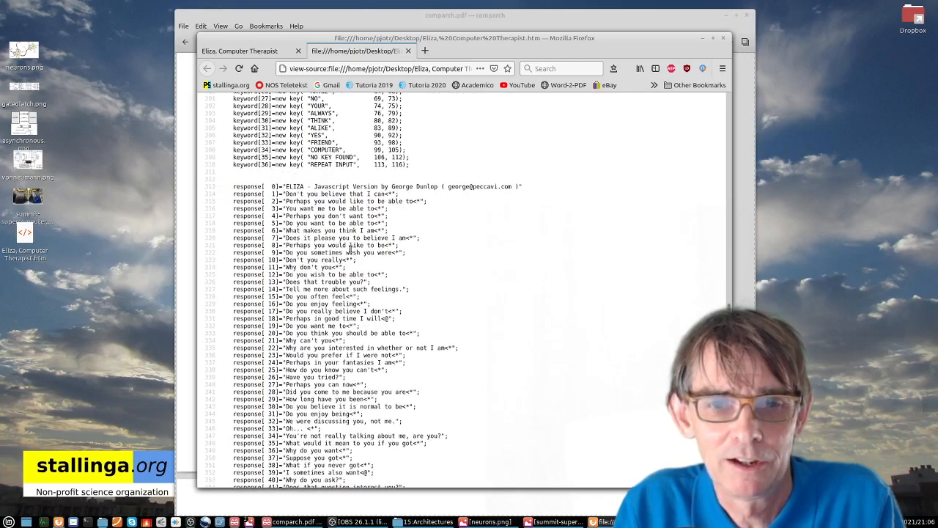
{"action": "scroll", "scroll_direction": "down", "scroll_amount": 3}
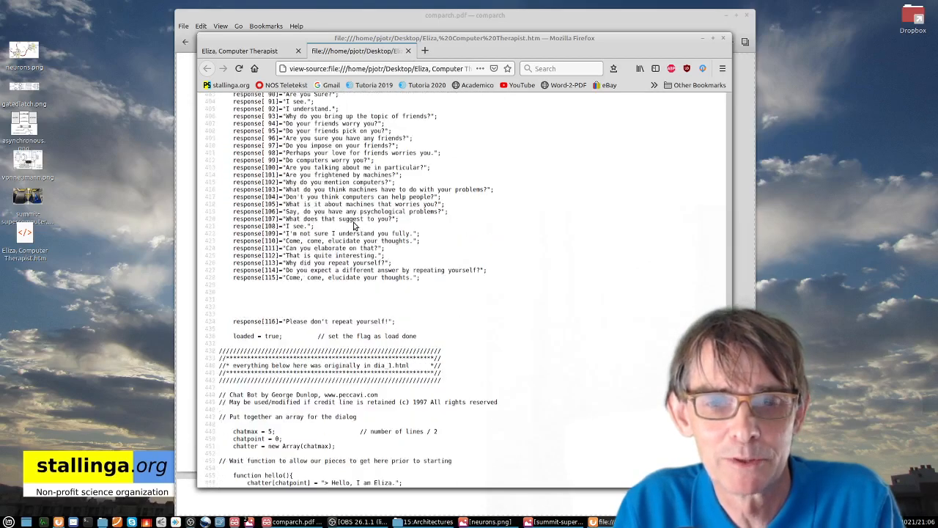
{"action": "scroll", "scroll_direction": "down", "scroll_amount": 3}
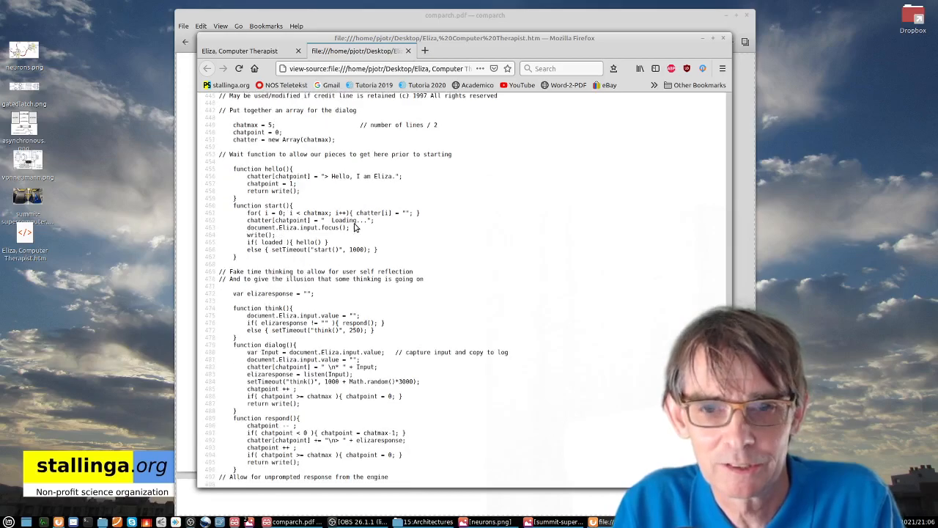
{"action": "scroll", "scroll_direction": "down", "scroll_amount": 3}
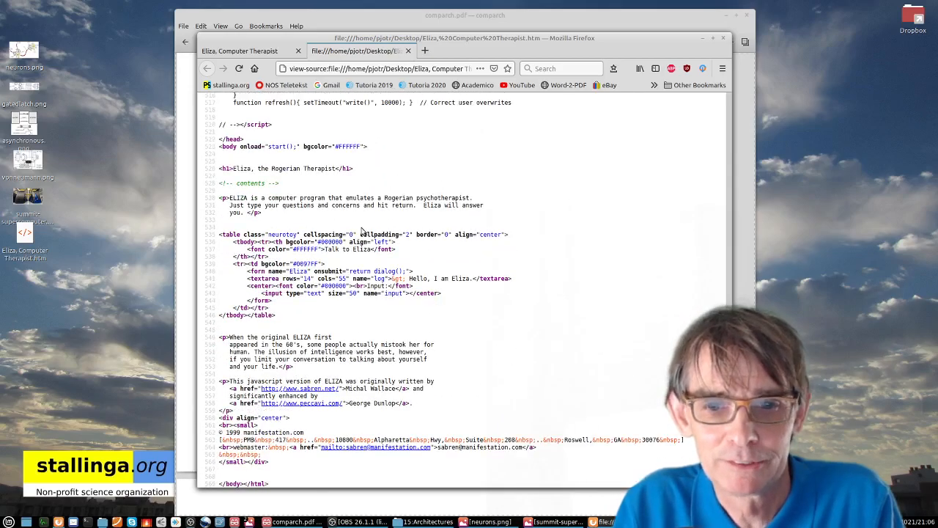
{"action": "scroll", "scroll_direction": "up", "scroll_amount": 3}
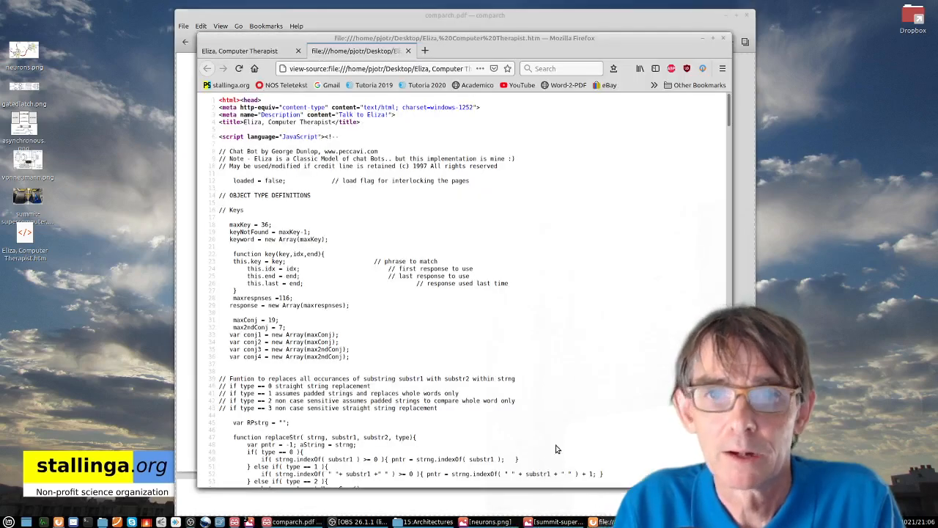
- Close the view-source tab to return to the live ELIZA chat page
{"action": "left_click", "coordinate": [240, 50]}
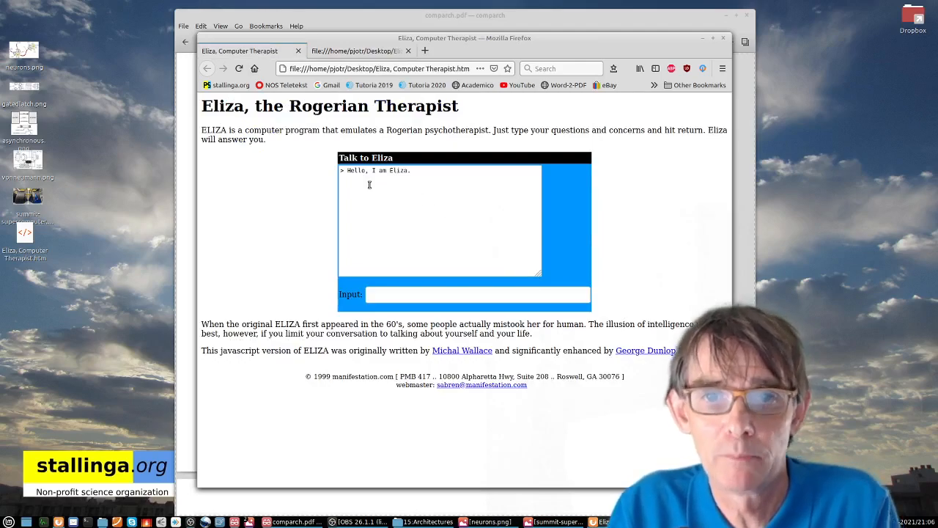
- Send 'hello' and then 'Football' to ELIZA in the Input field
{"action": "left_click", "coordinate": [476, 293]}
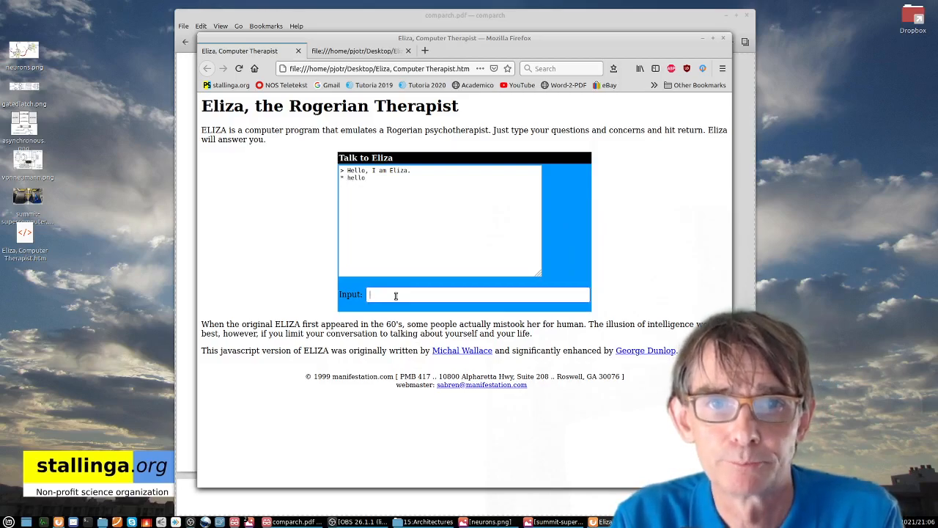
{"action": "key", "text": "Return"}
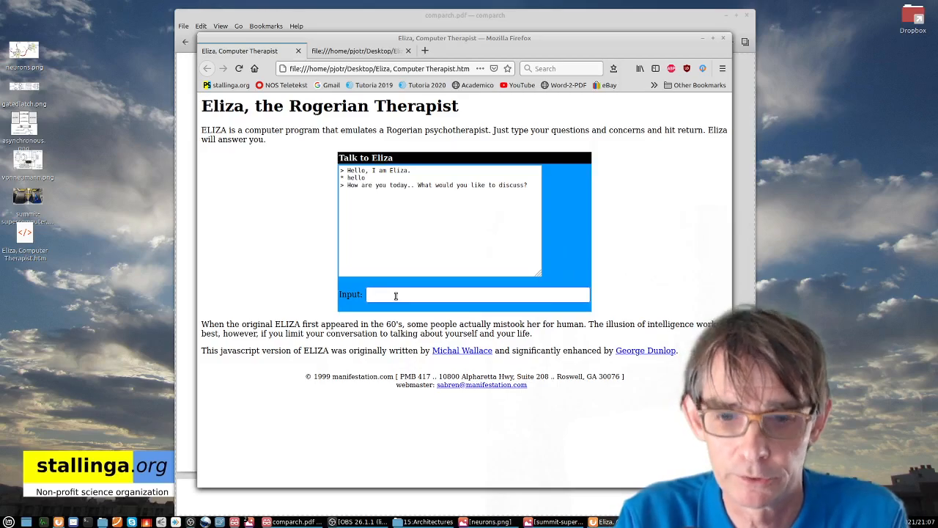
{"action": "type", "text": "H"}
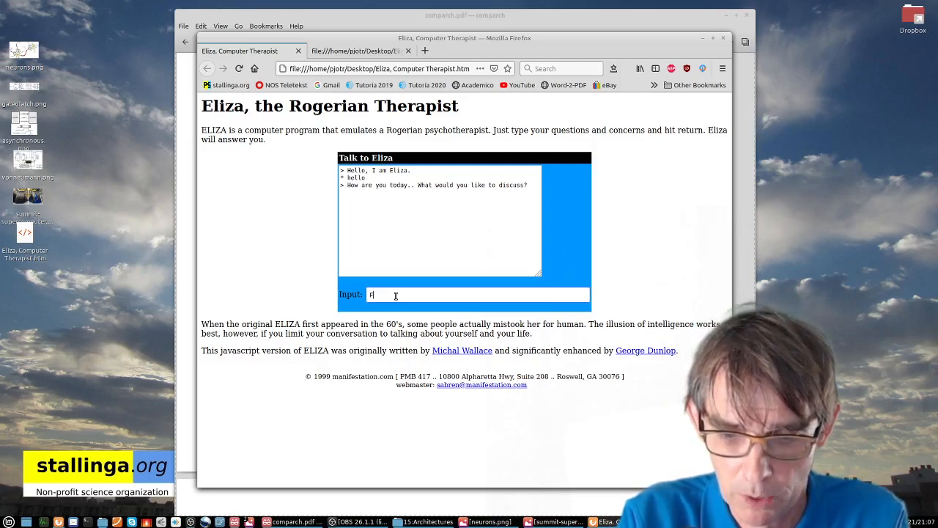
{"action": "type", "text": "ootball"}
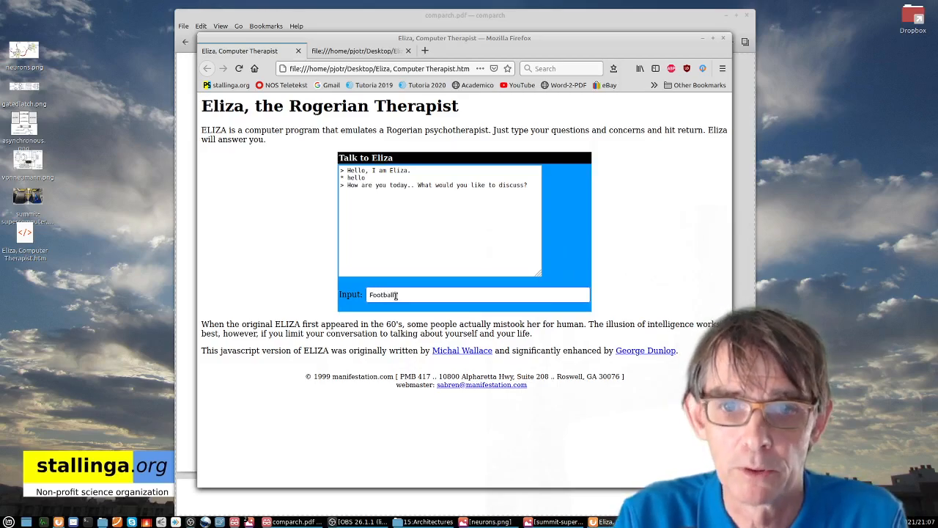
{"action": "key", "text": "Return"}
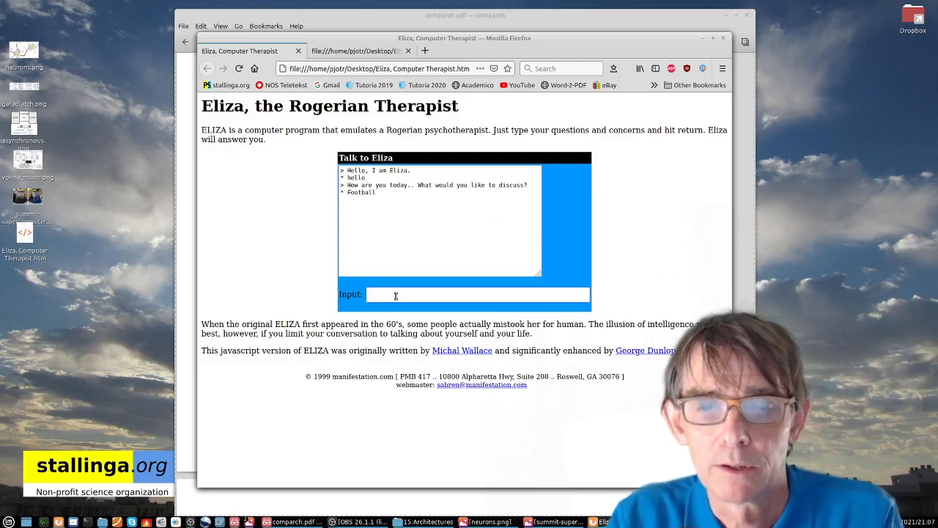
{"action": "key", "text": "Return"}
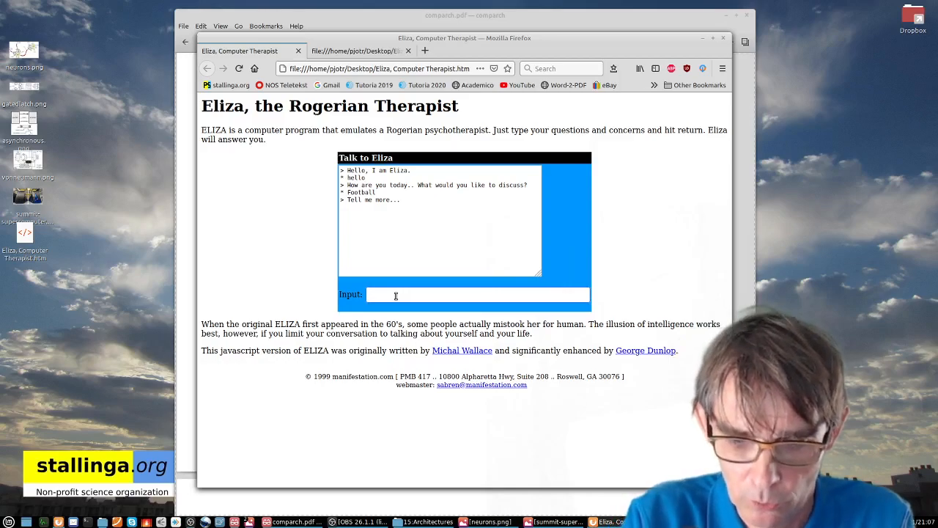
- Ask ELIZA 'Who won today's match?' and answer 'Yes, many time', getting 'Are you Sure?'
{"action": "type", "text": "Who won today"}
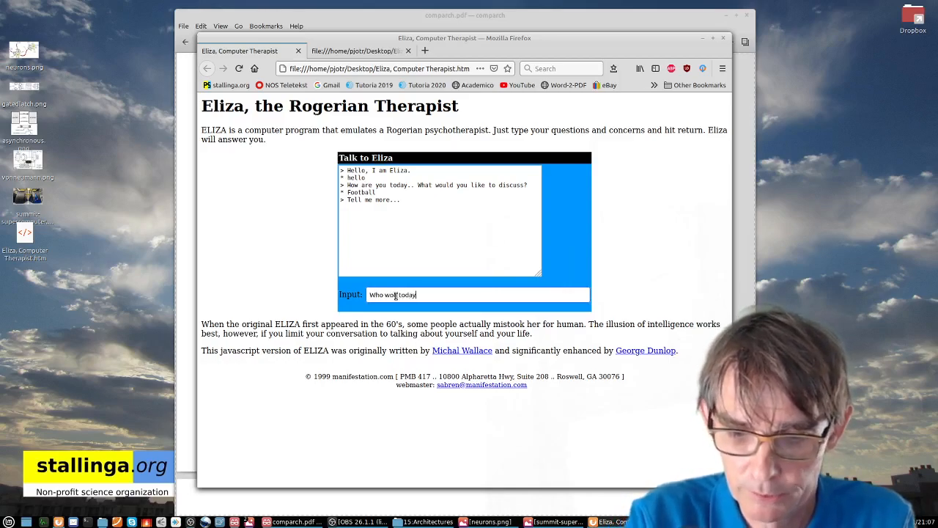
{"action": "type", "text": "'s"}
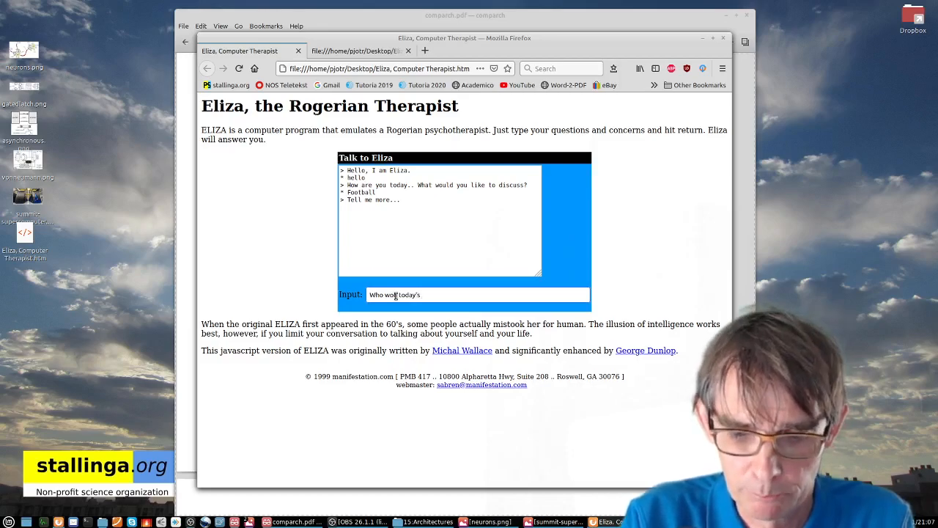
{"action": "key", "text": "Return"}
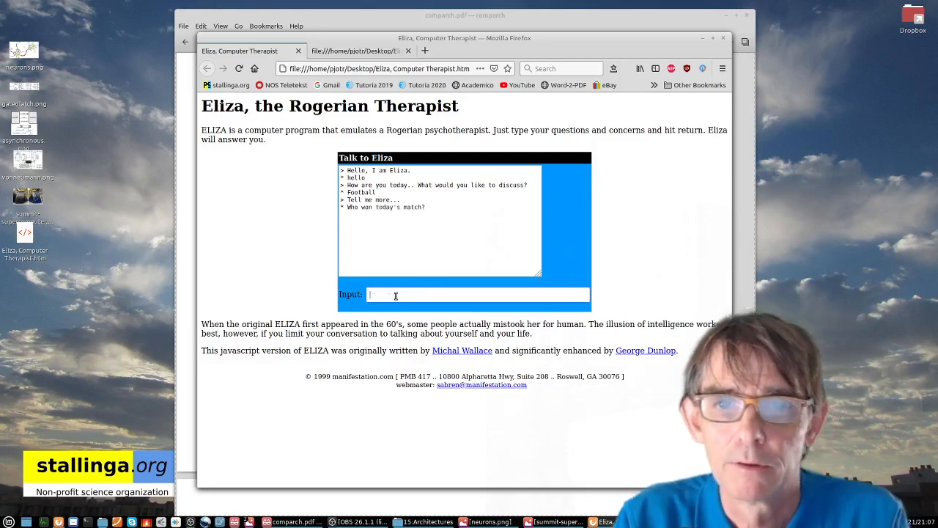
{"action": "key", "text": "Return"}
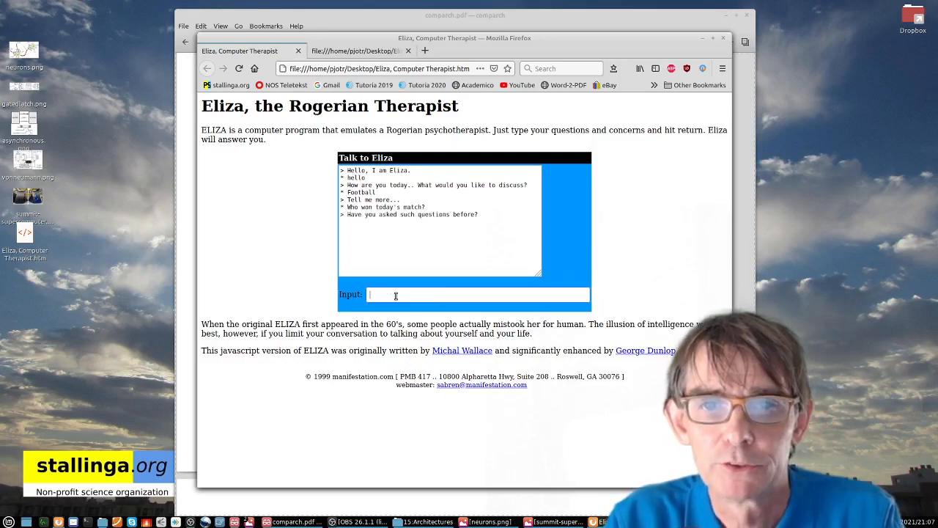
{"action": "type", "text": "Yes, many time"}
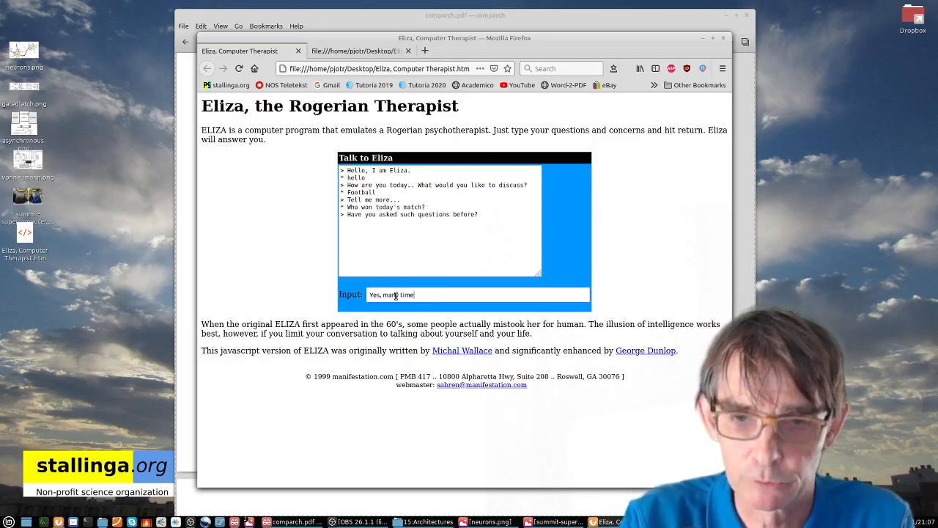
{"action": "key", "text": "Return"}
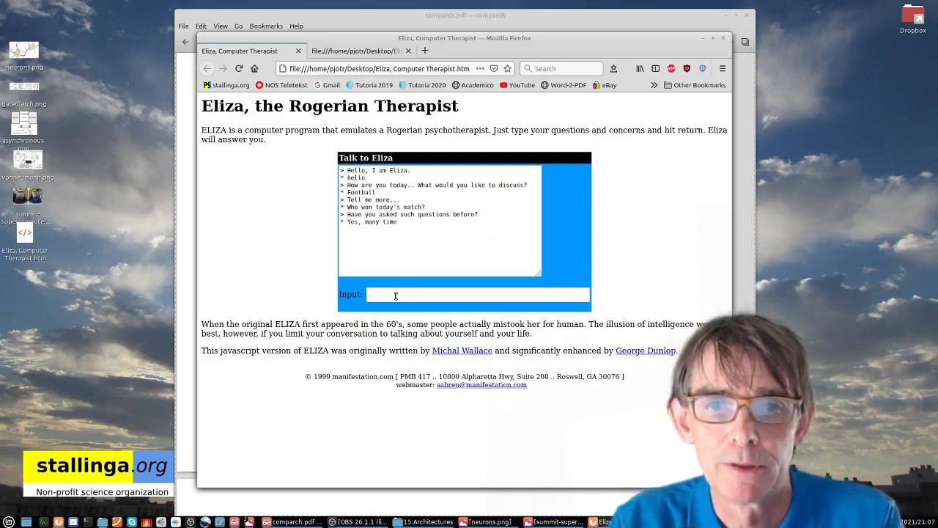
{"action": "key", "text": "Return"}
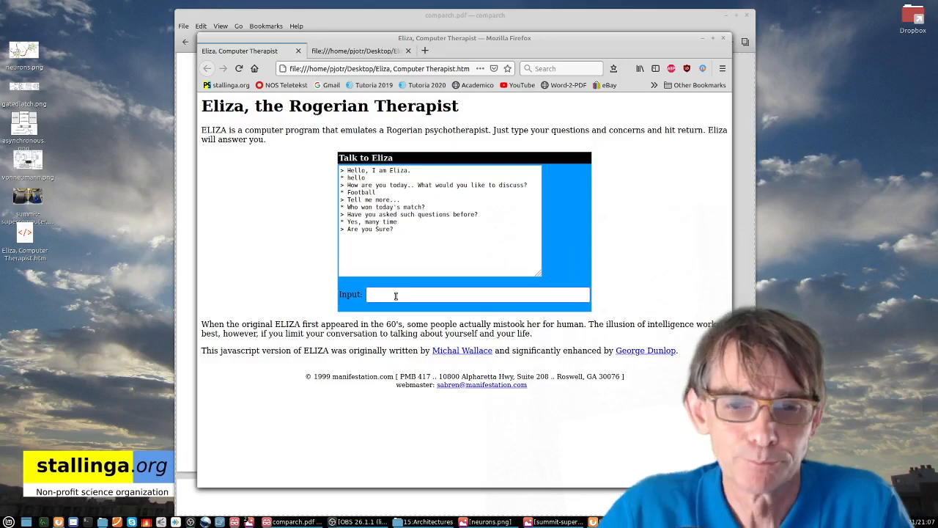
{"action": "mouse_move", "coordinate": [290, 226]}
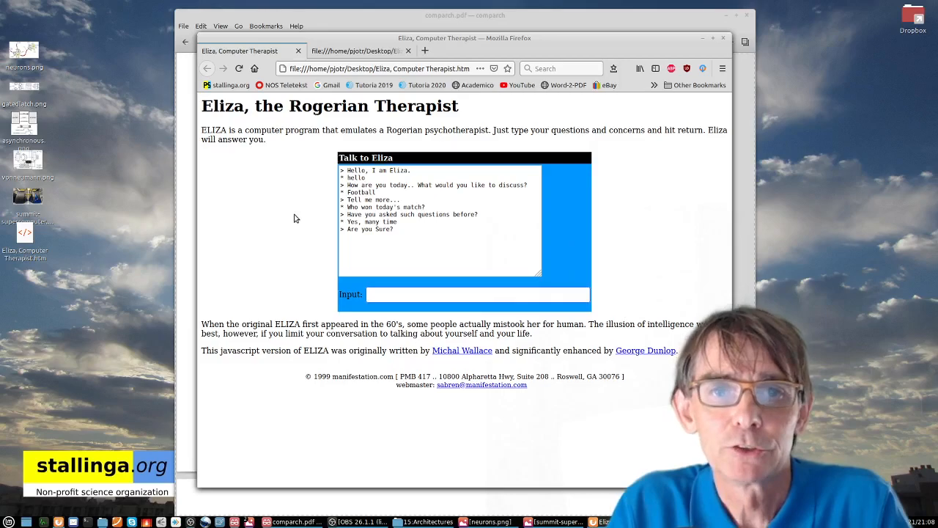
{"action": "mouse_move", "coordinate": [296, 212]}
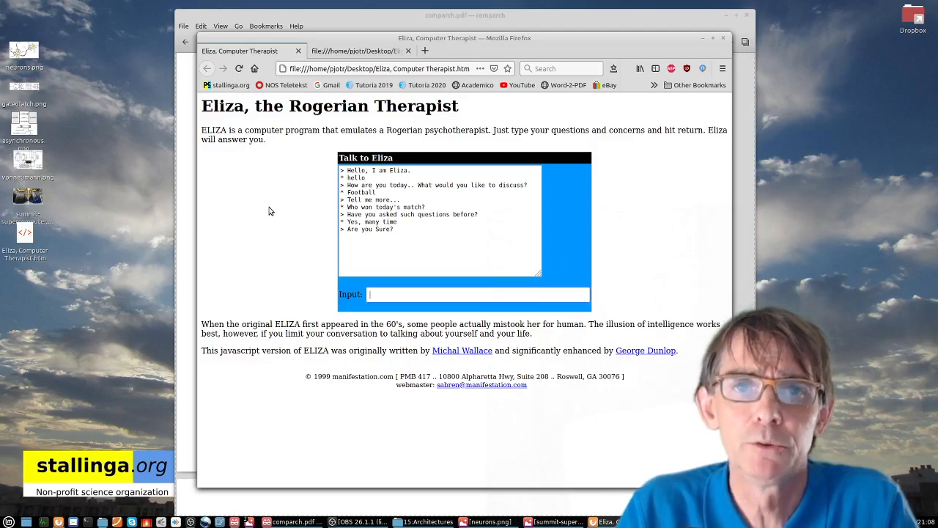
{"action": "mouse_move", "coordinate": [242, 261]}
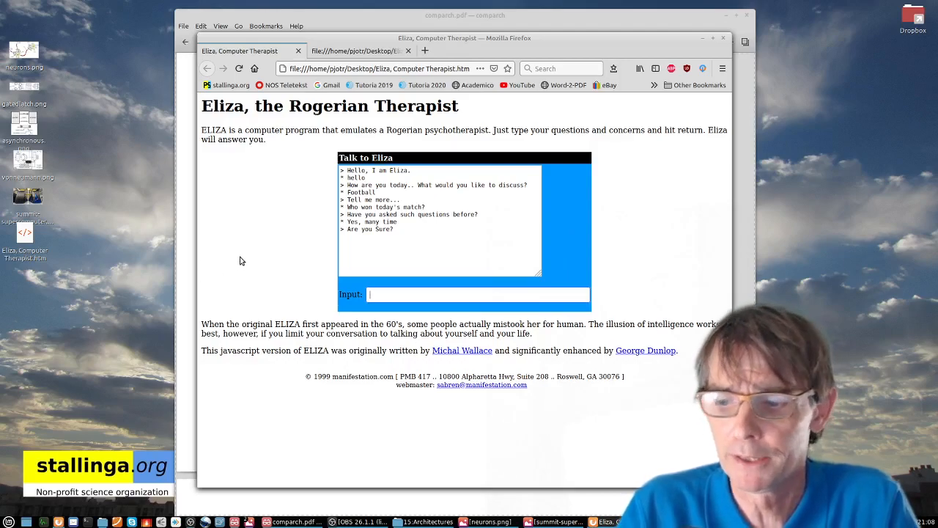